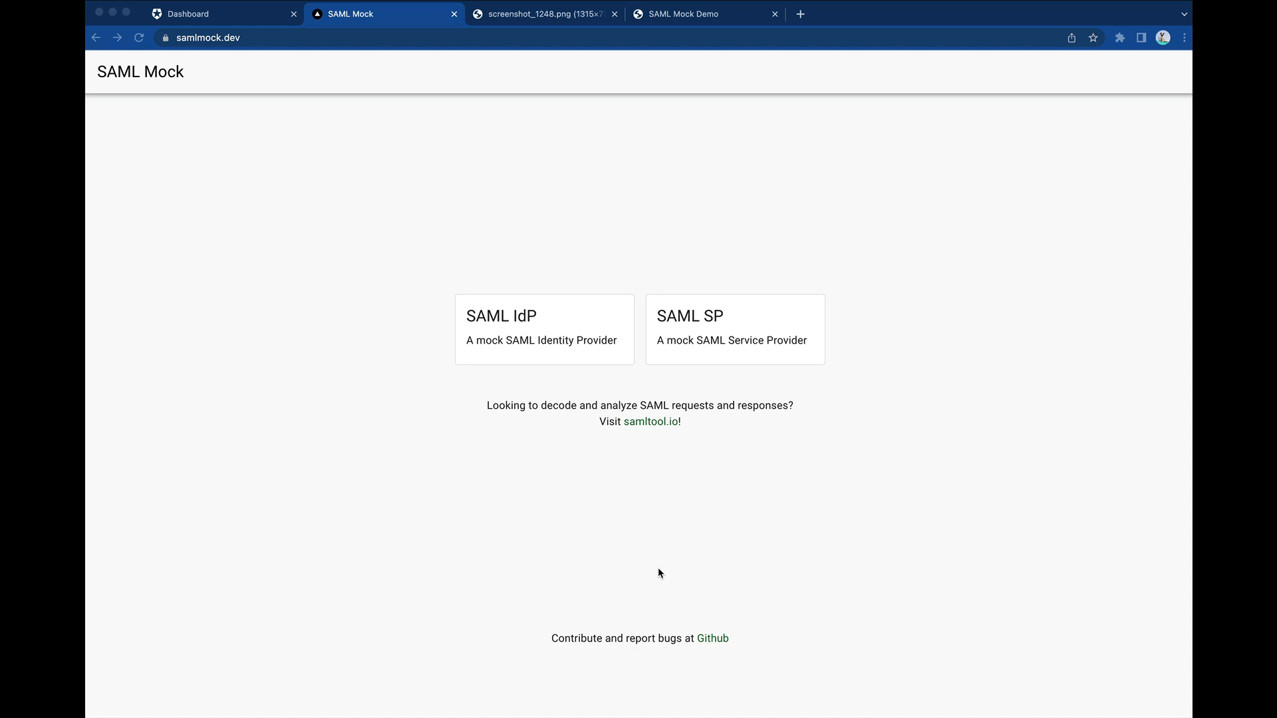
pyautogui.moveTo(584, 510)
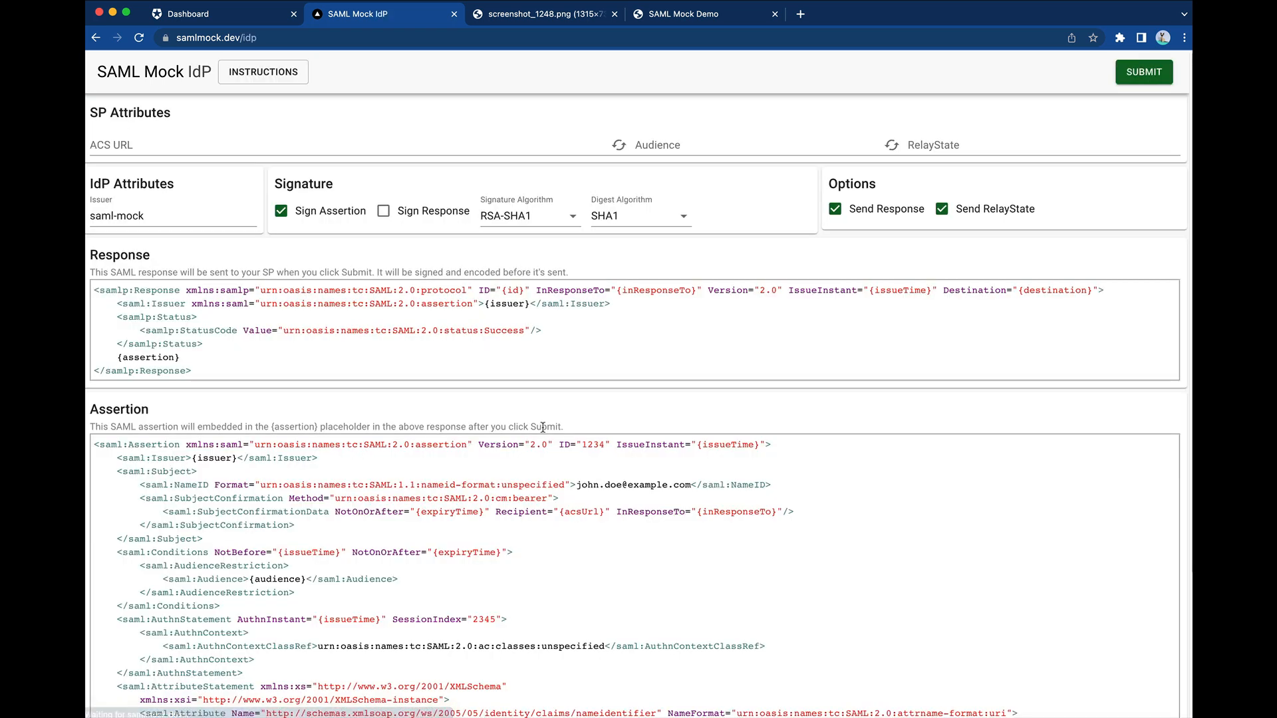
pyautogui.moveTo(566, 360)
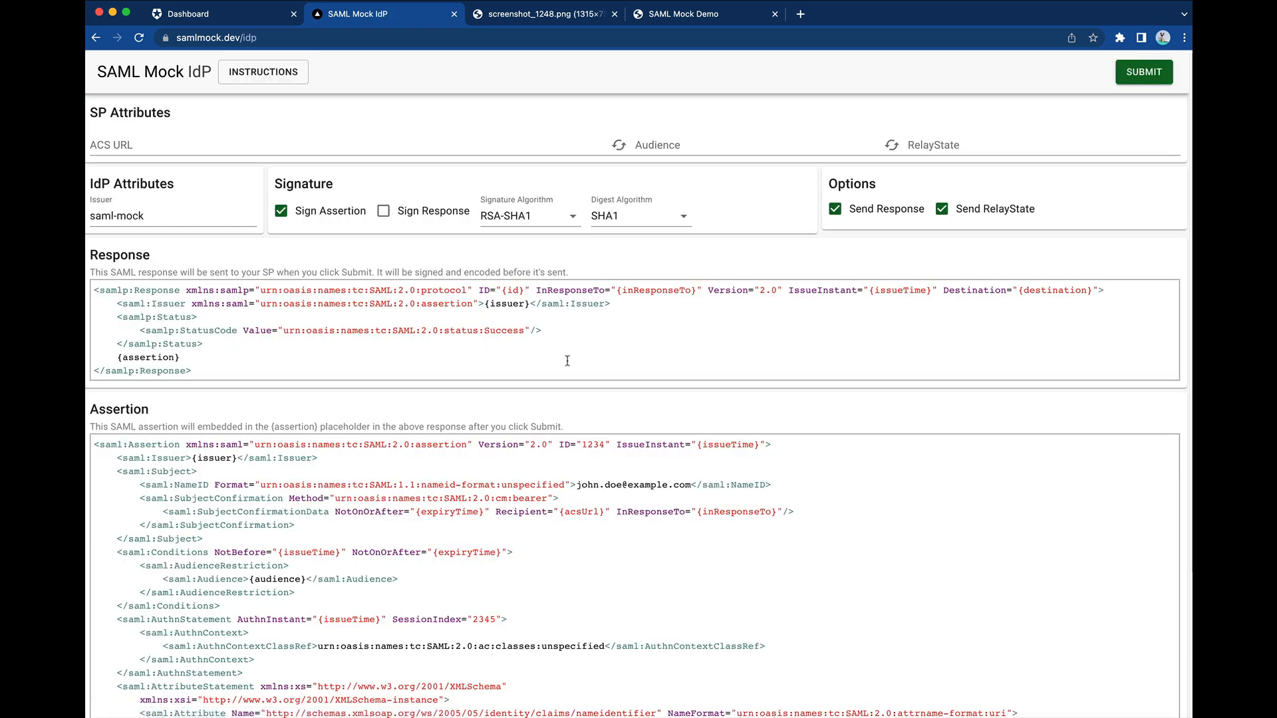
# Review the Mock IdP architecture diagram, then go to Authentication > Enterprise connections in Auth0
pyautogui.click(543, 13)
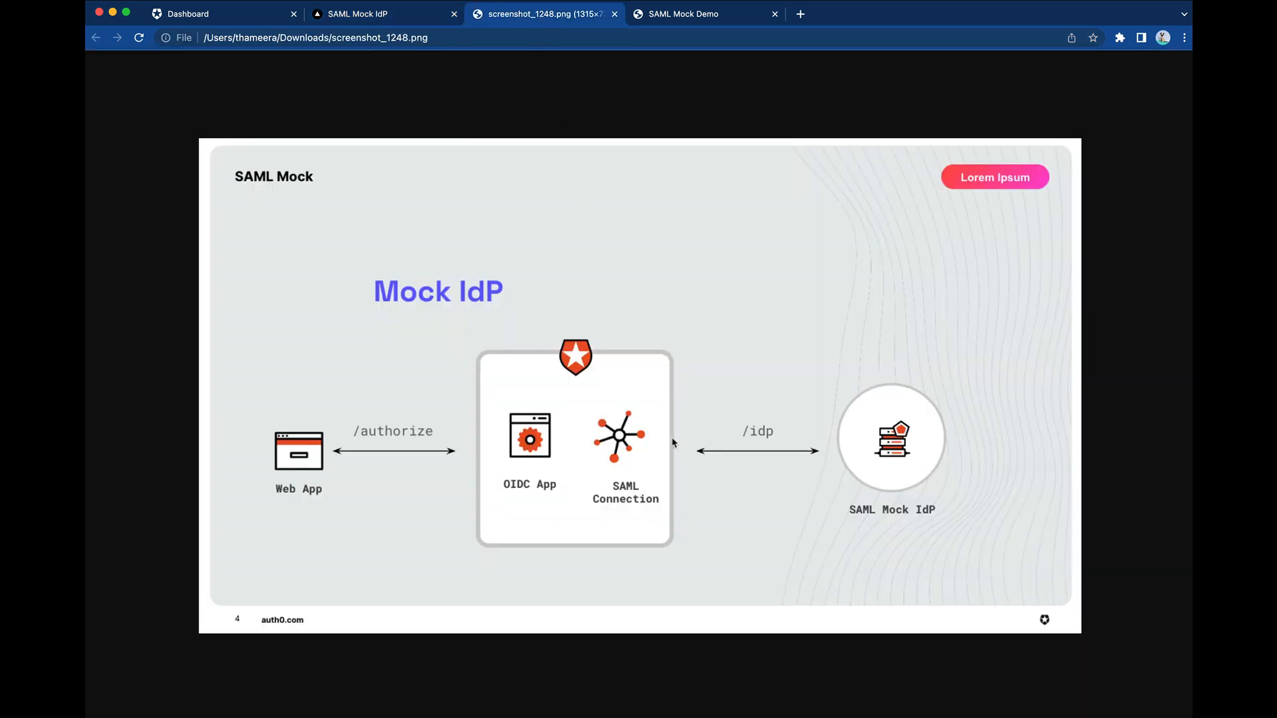
pyautogui.moveTo(715, 411)
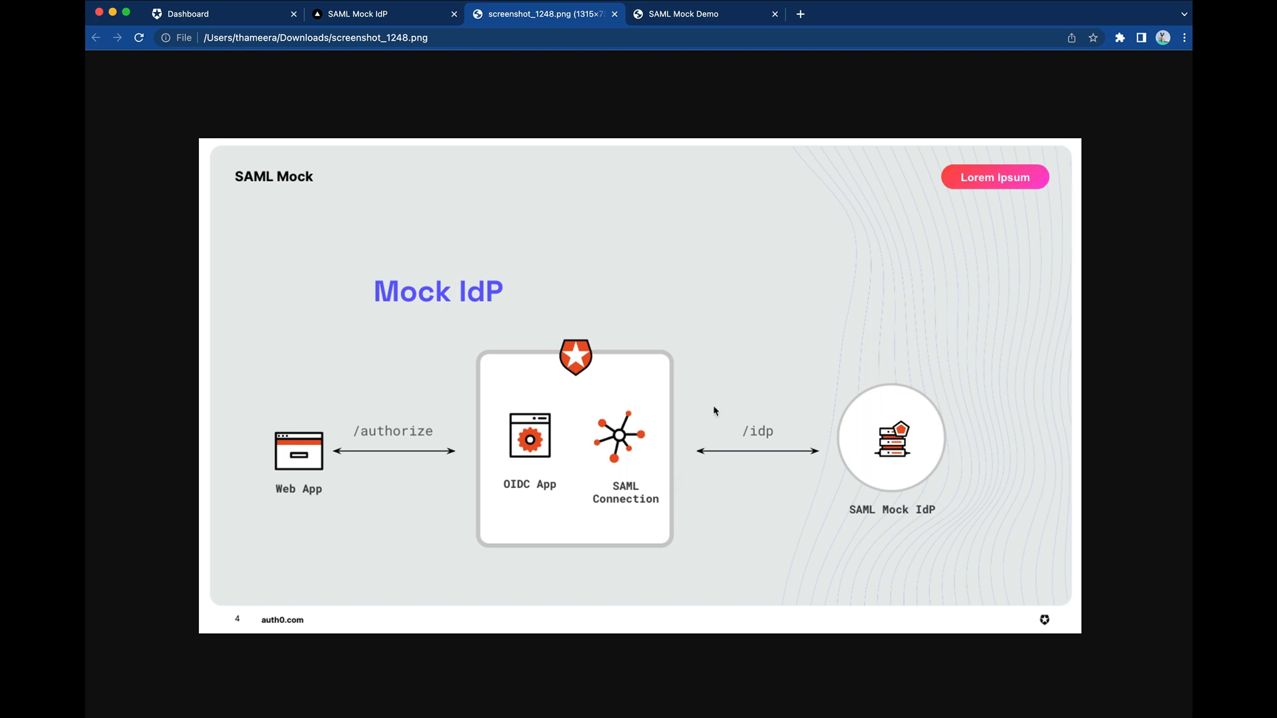
pyautogui.moveTo(518, 461)
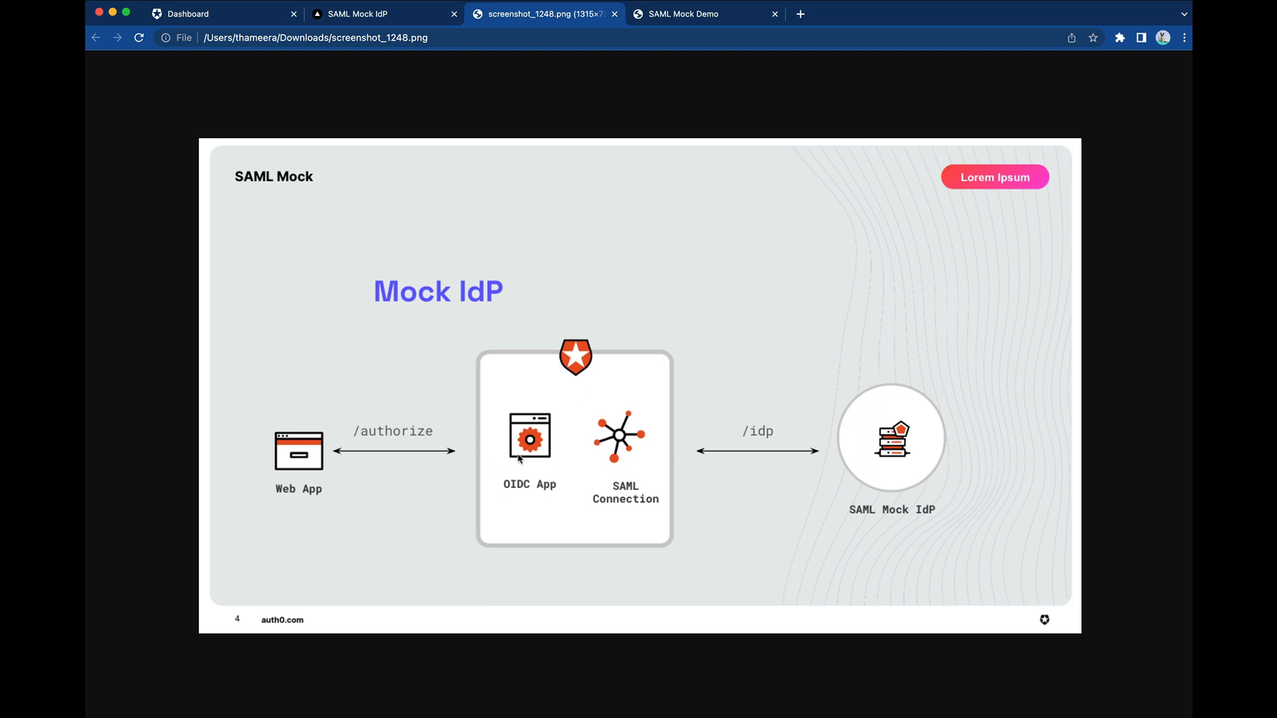
pyautogui.moveTo(931, 391)
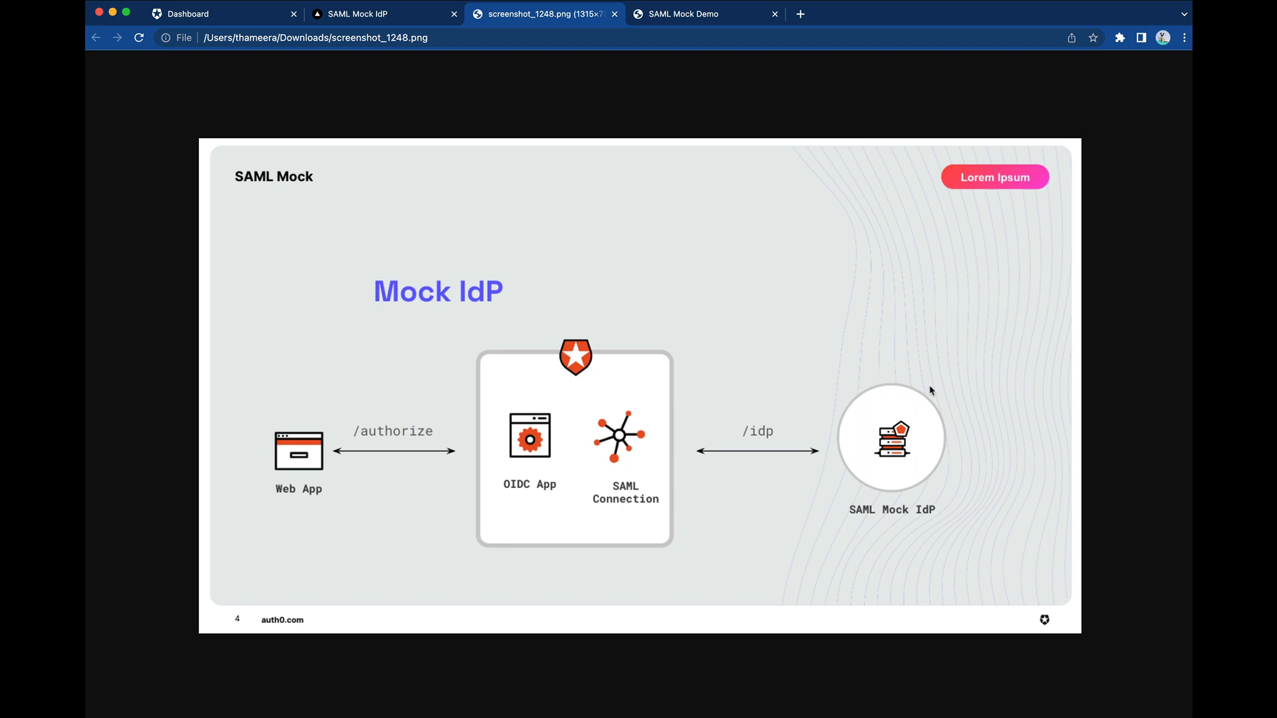
pyautogui.moveTo(811, 365)
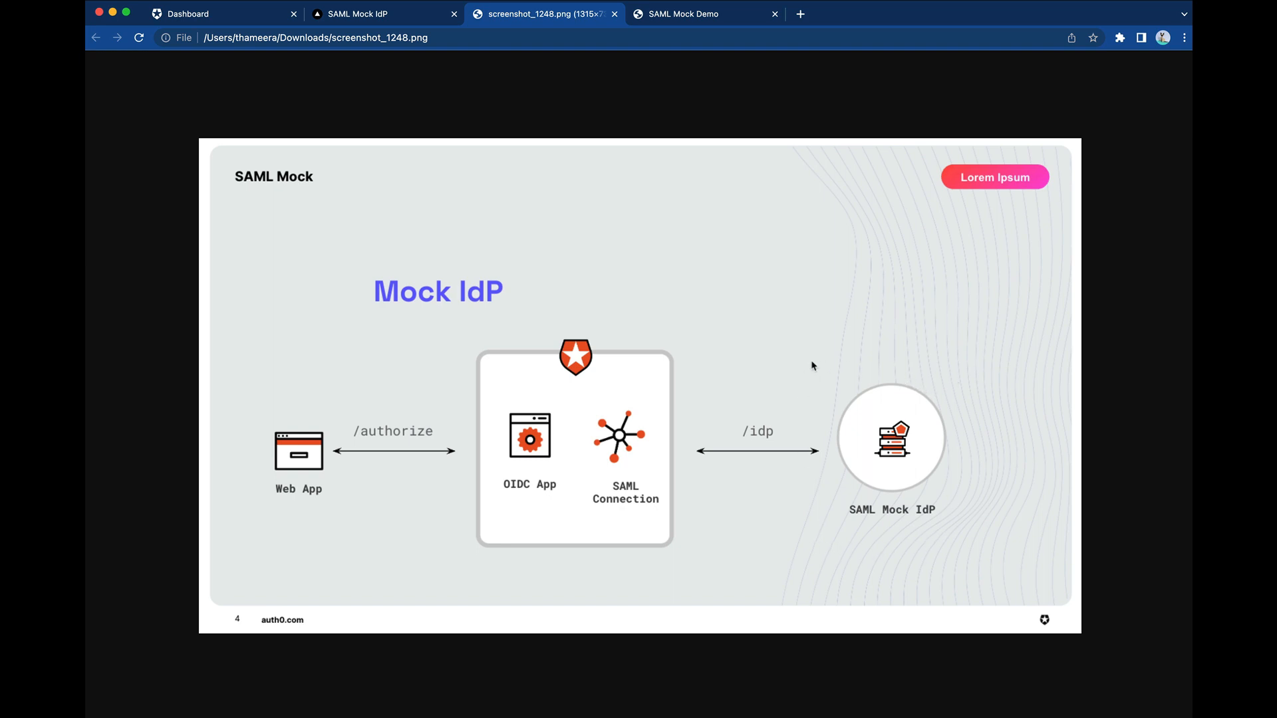
pyautogui.moveTo(868, 362)
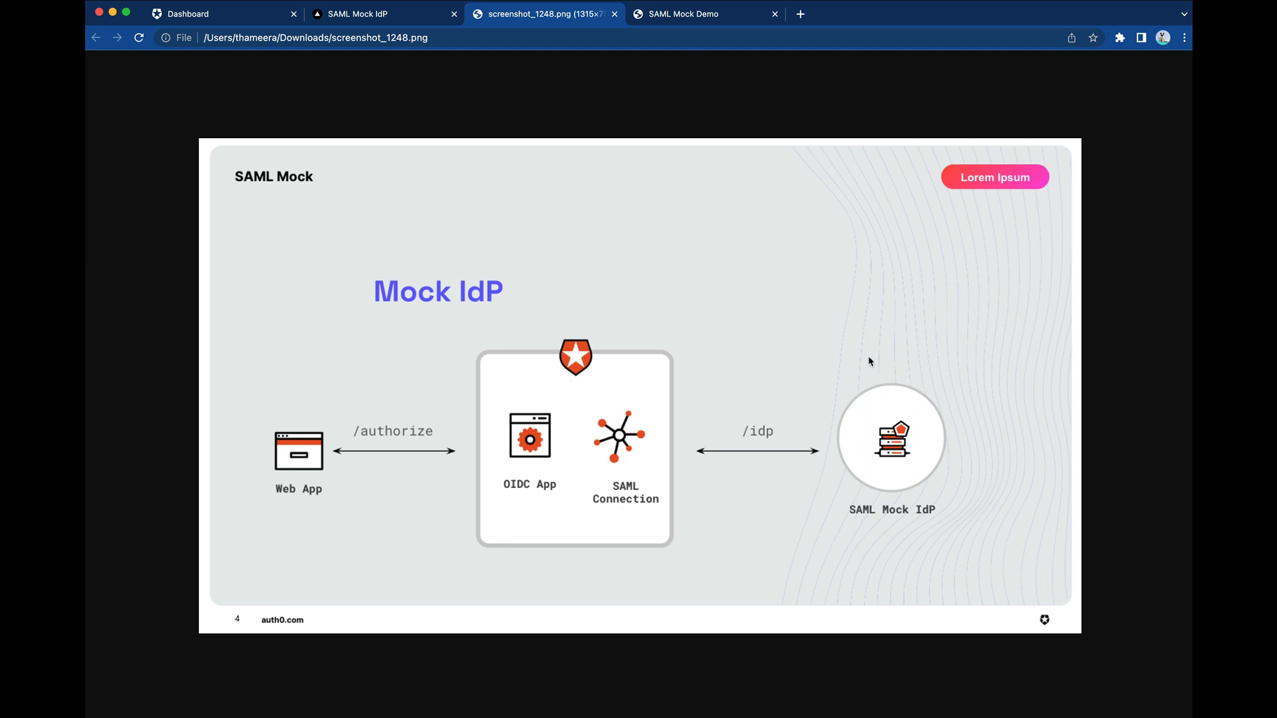
pyautogui.moveTo(940, 419)
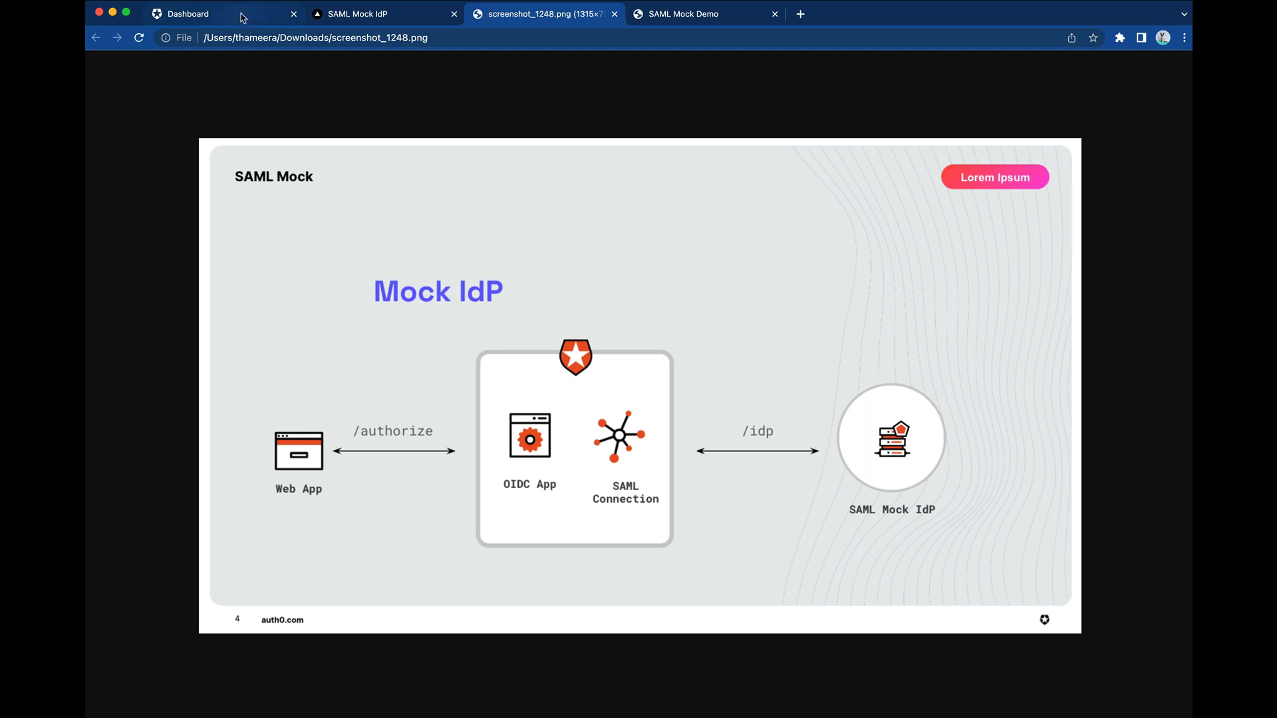
pyautogui.click(187, 13)
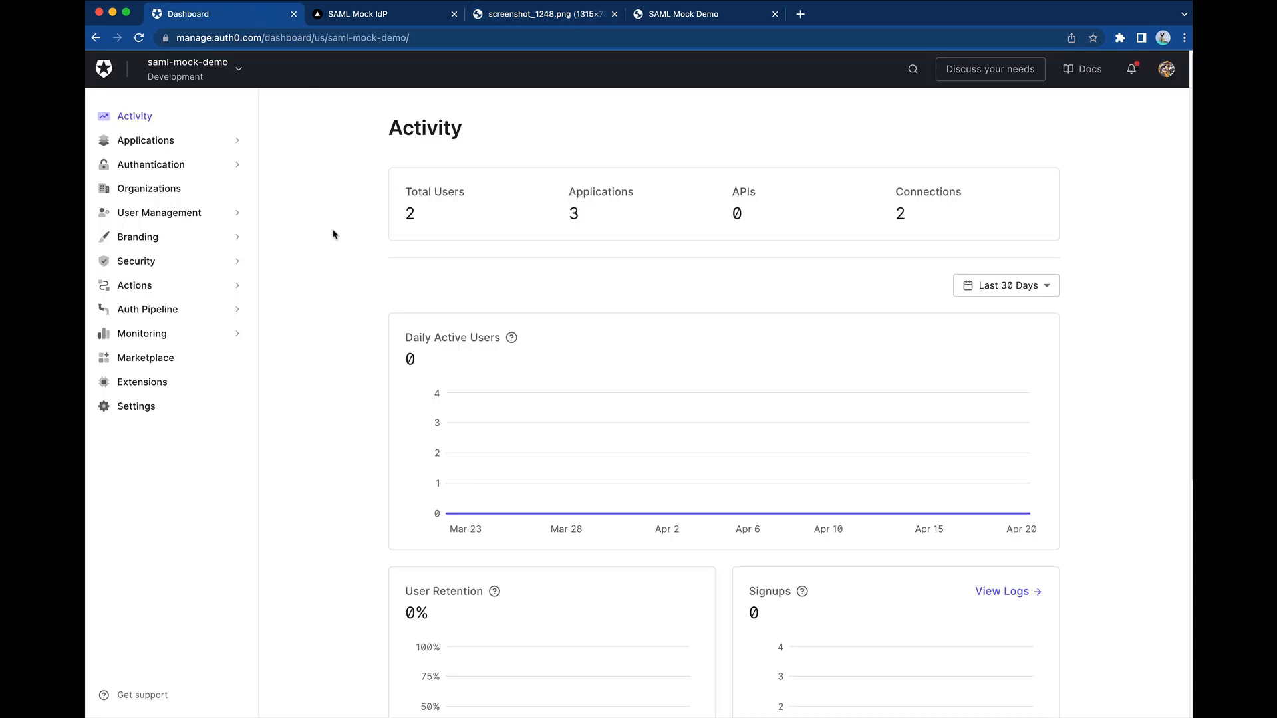
pyautogui.click(151, 165)
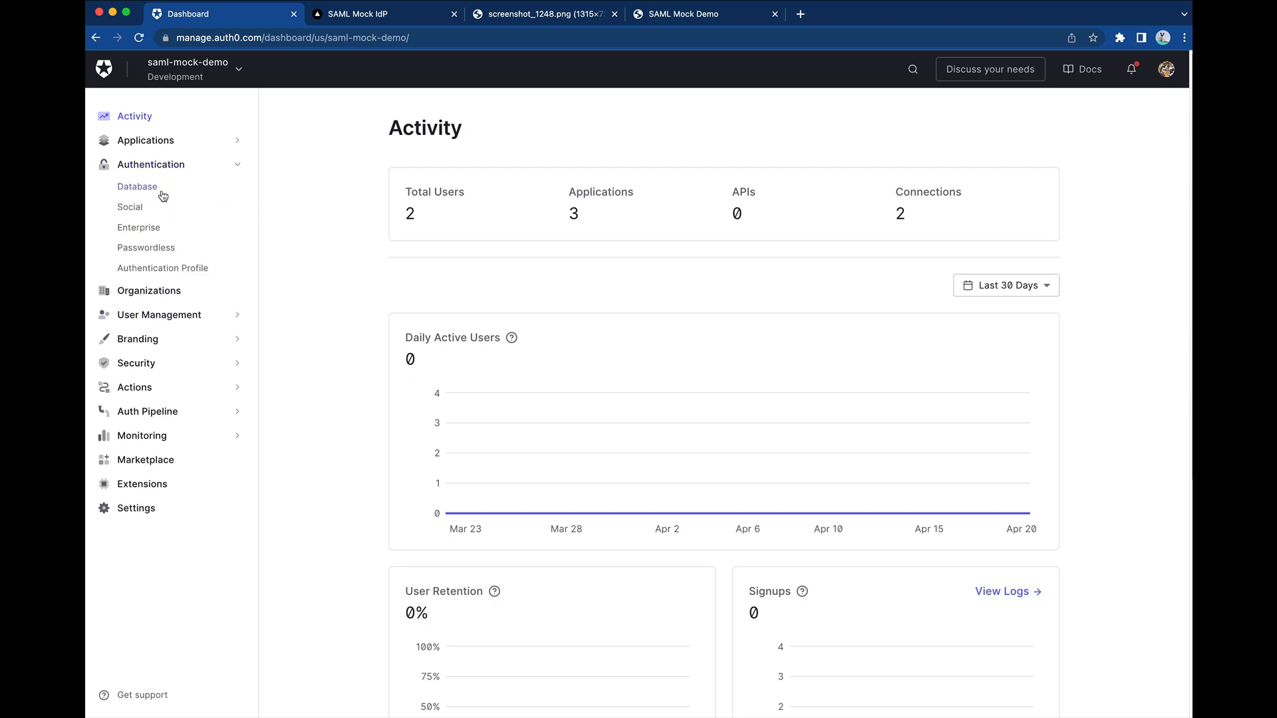
pyautogui.click(138, 228)
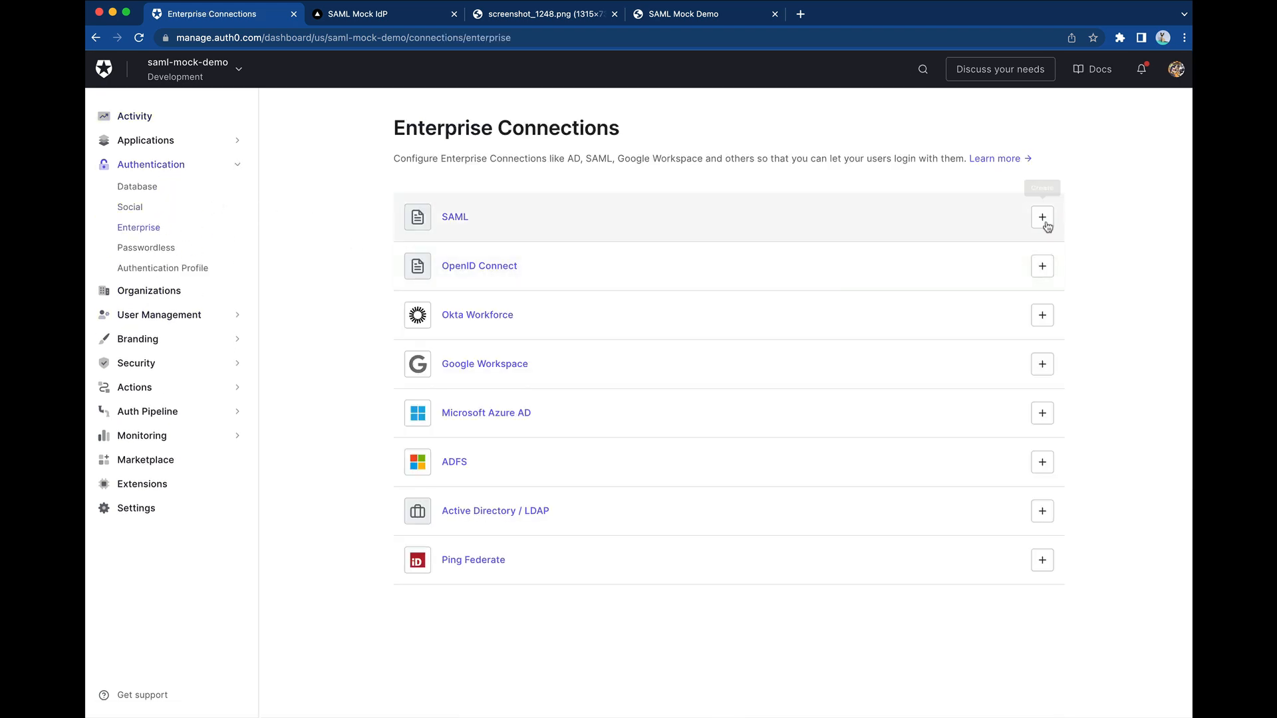
# Begin a SAML connection named saml-conn and look up the sign-in URL template in the Mock IdP instructions
pyautogui.click(1041, 217)
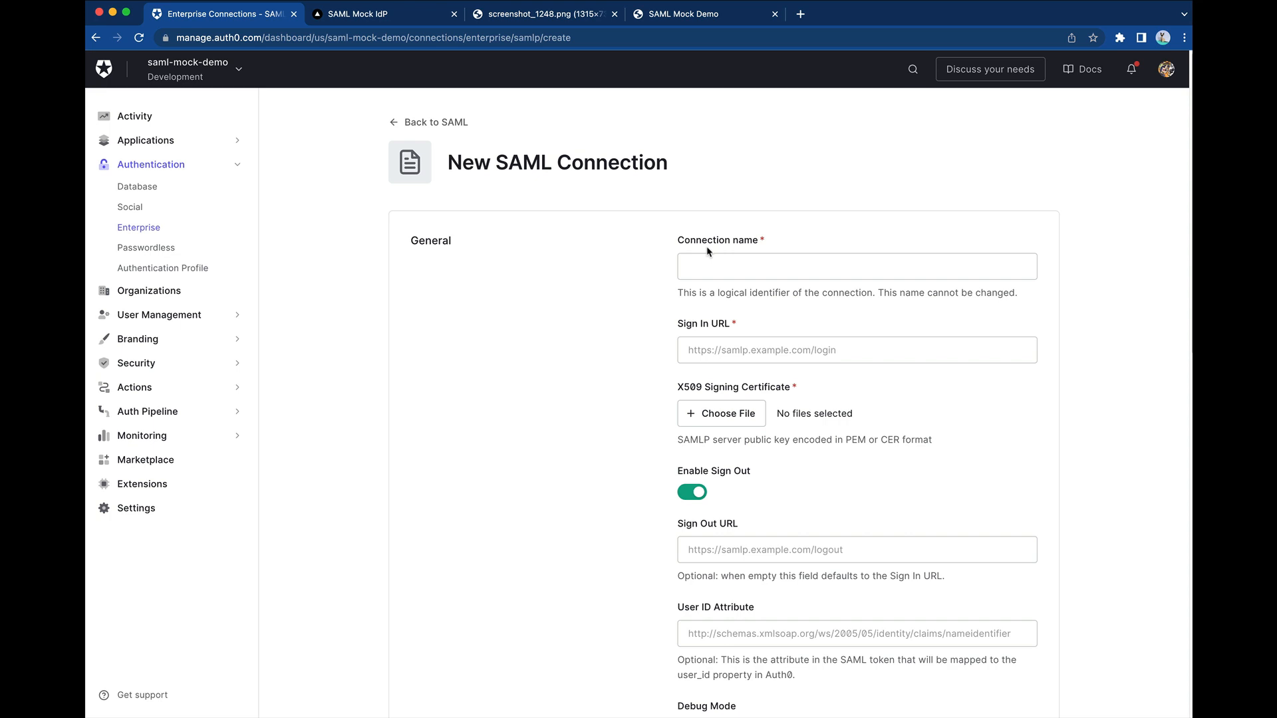
pyautogui.write('saml-conn')
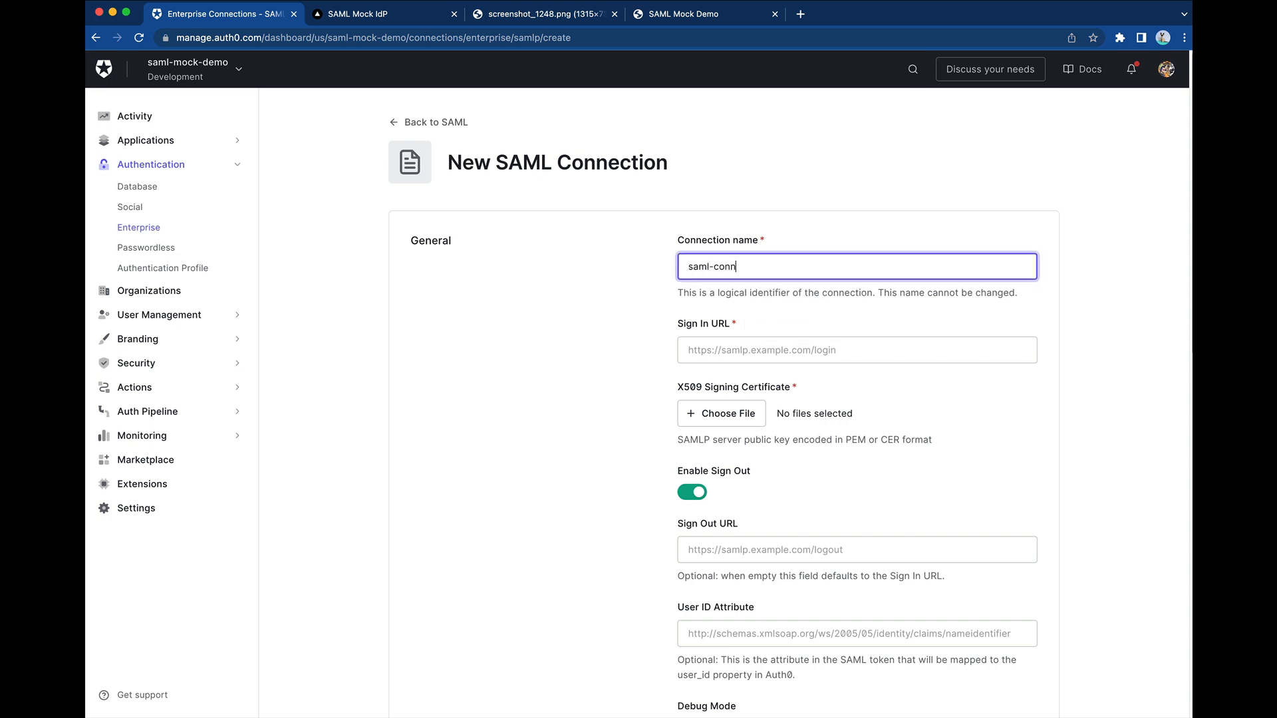
pyautogui.click(855, 350)
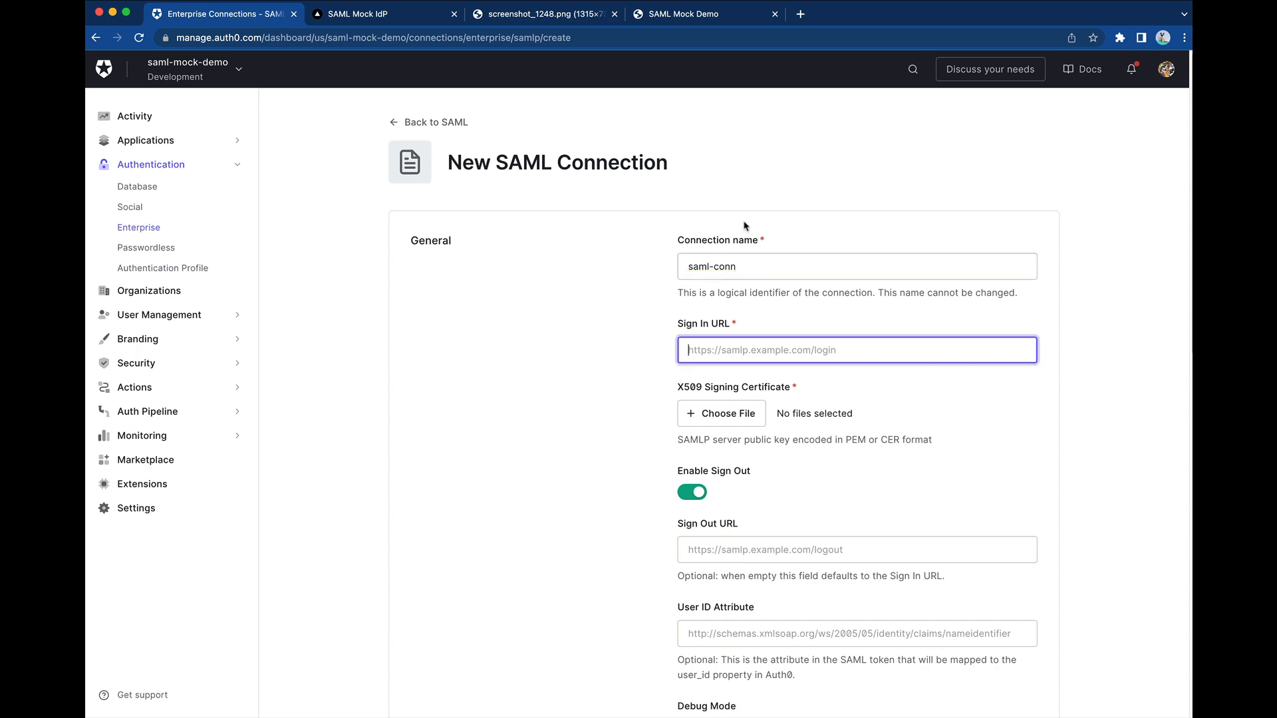
pyautogui.moveTo(592, 278)
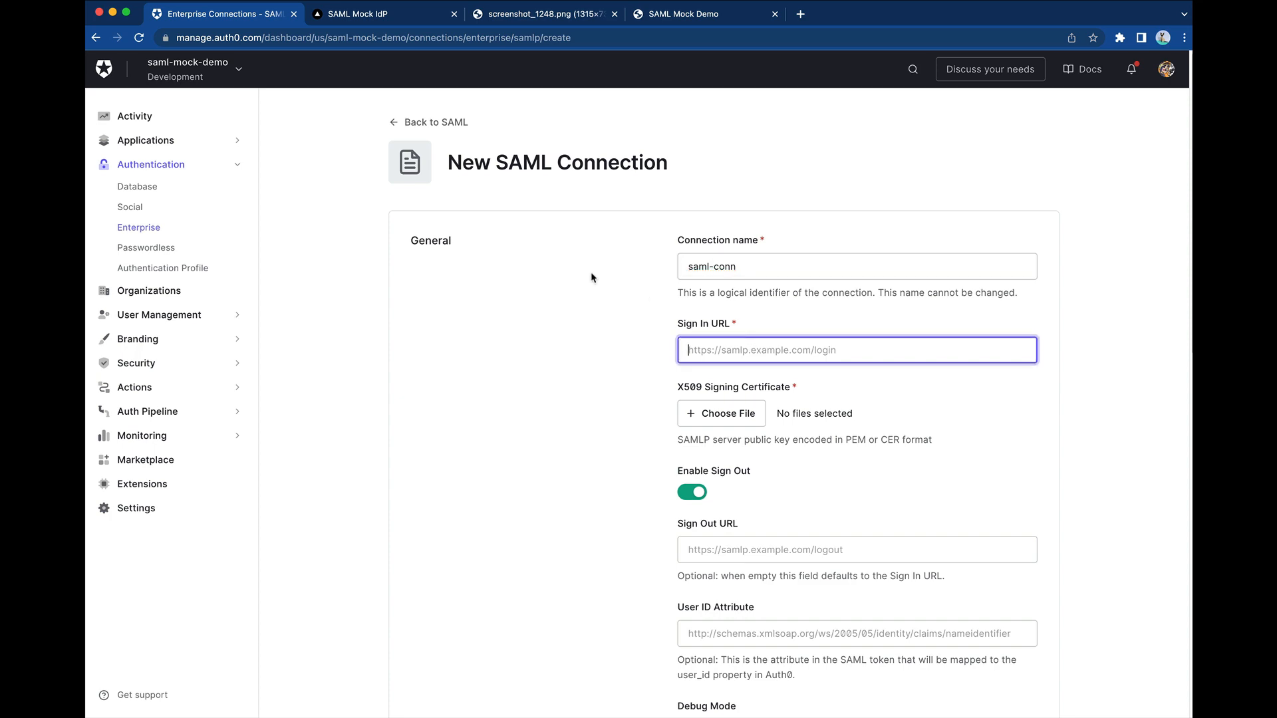
pyautogui.click(383, 13)
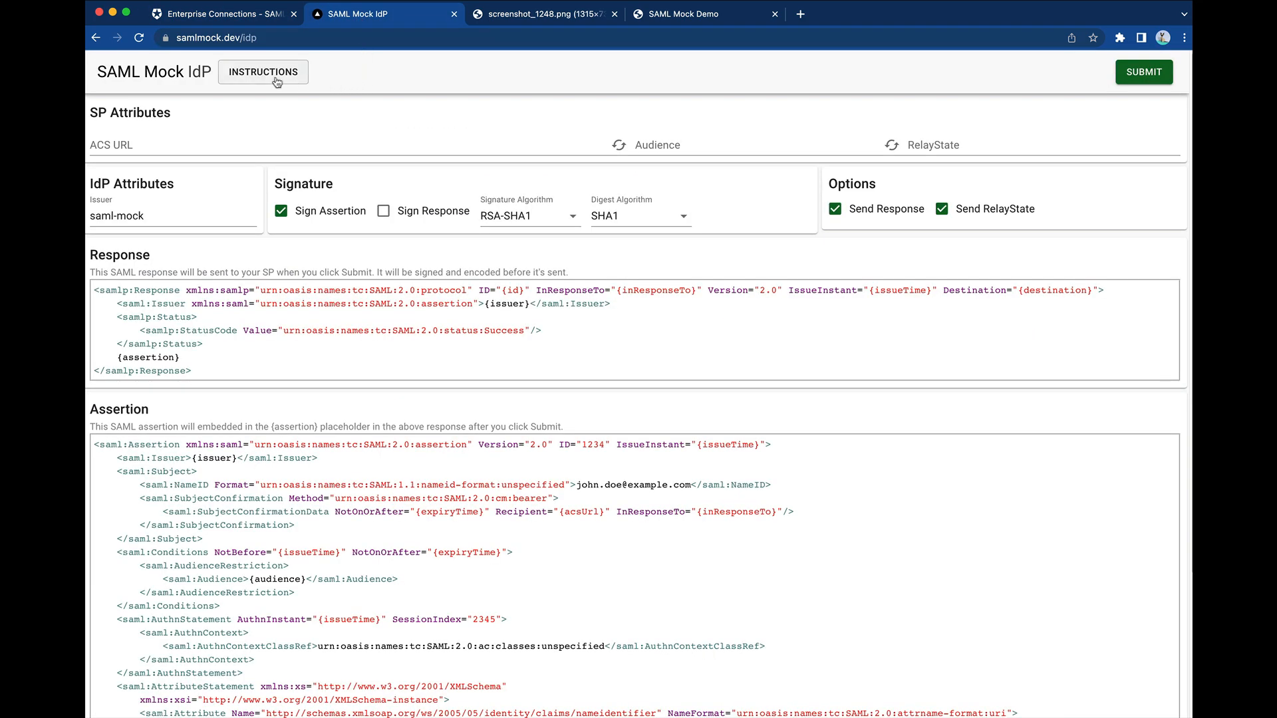
pyautogui.click(262, 72)
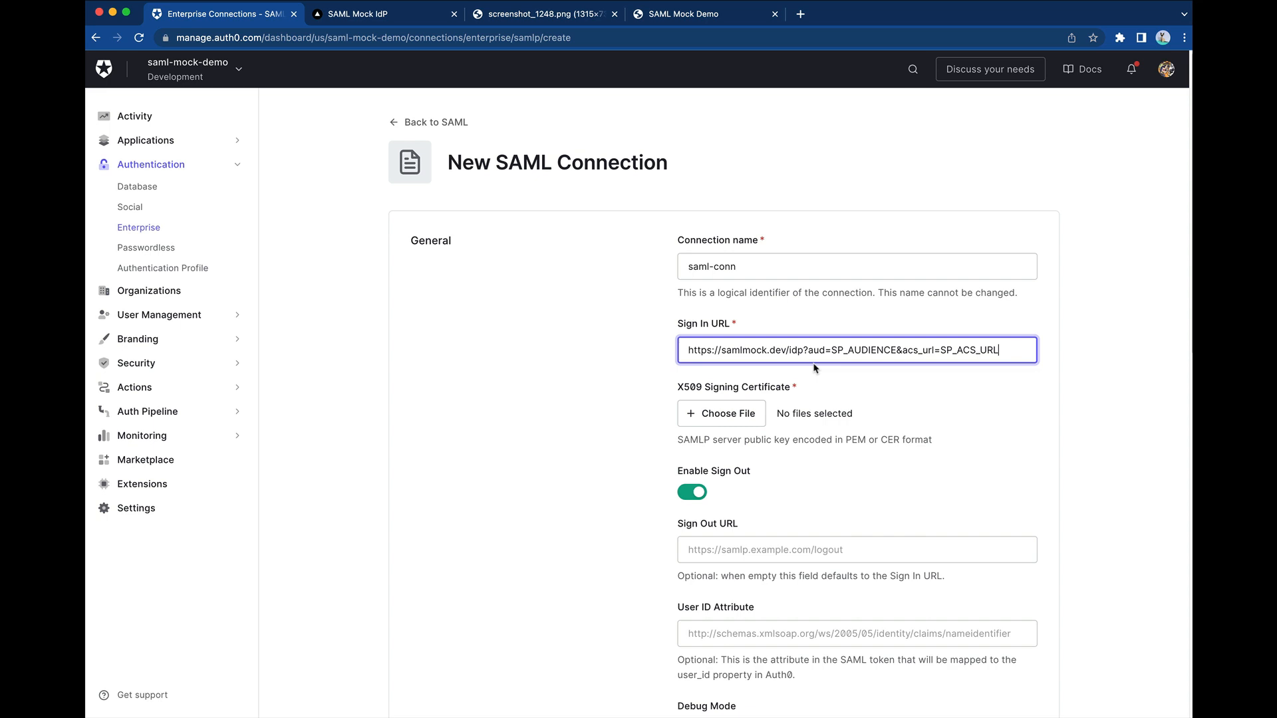
pyautogui.moveTo(843, 403)
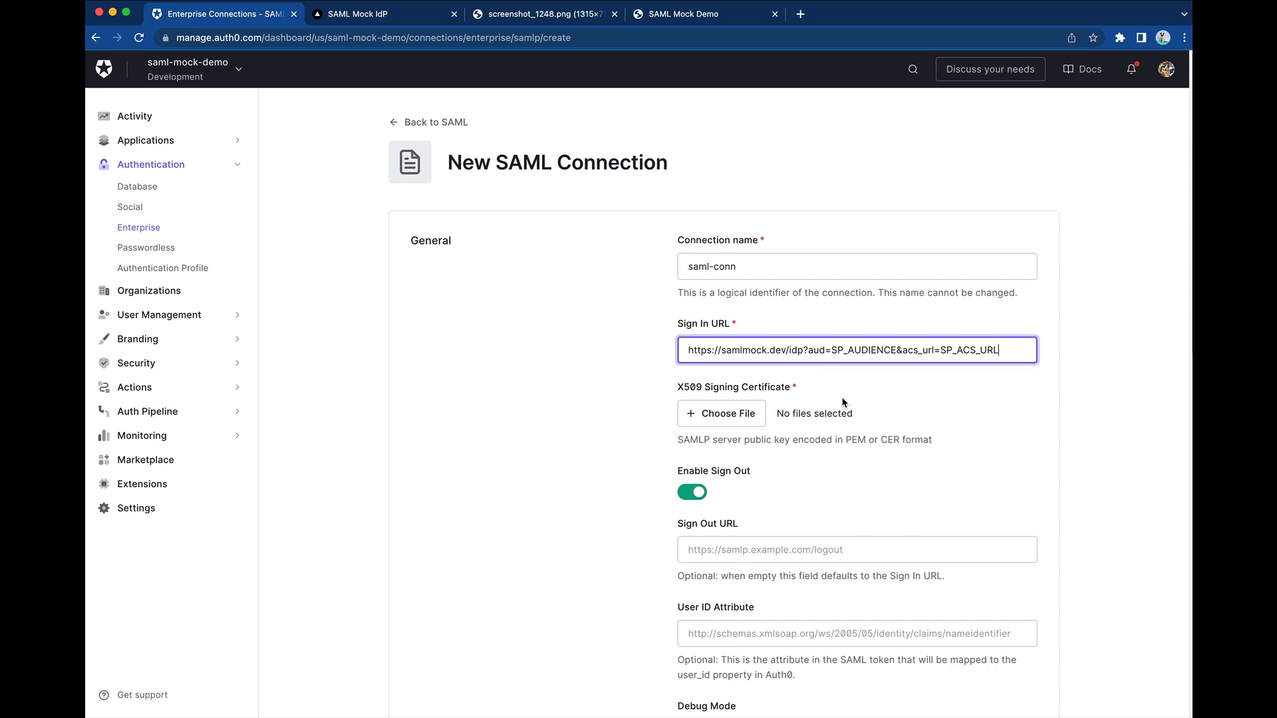
pyautogui.moveTo(888, 386)
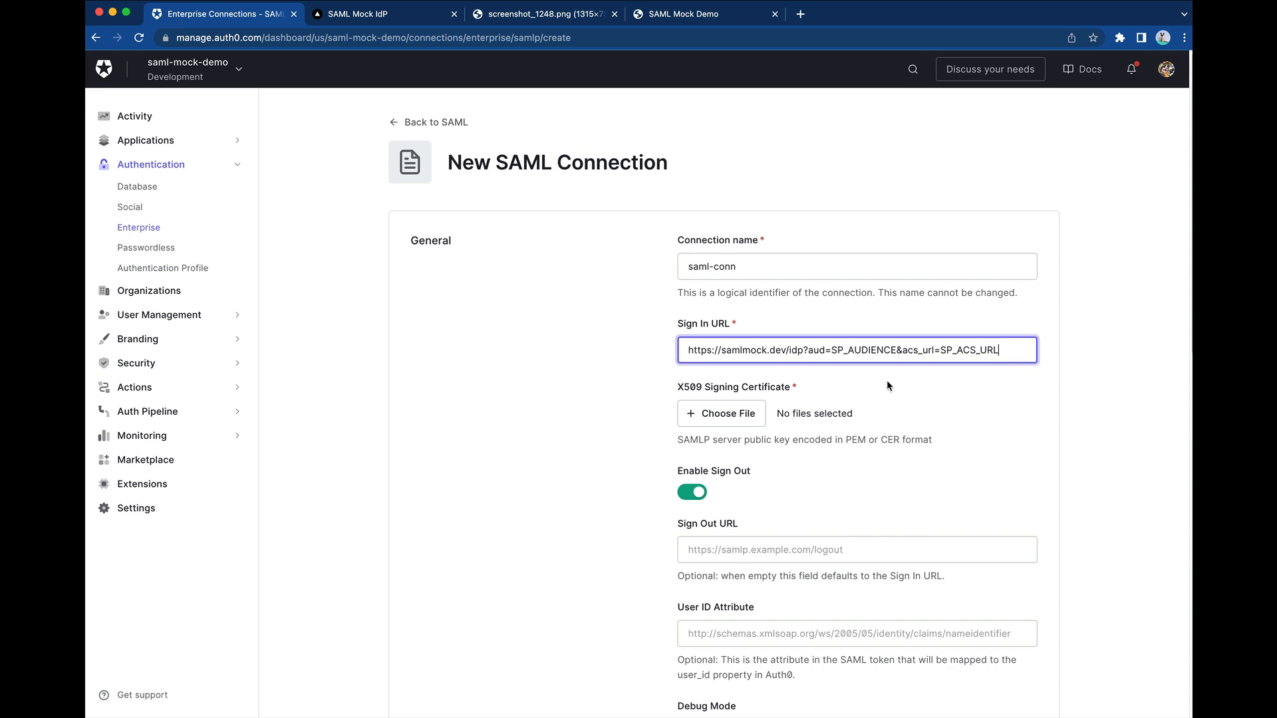
# Replace the SP_AUDIENCE placeholder with the urn tenant audience and saml-mock- /login/callback ACS URL
pyautogui.doubleClick(864, 349)
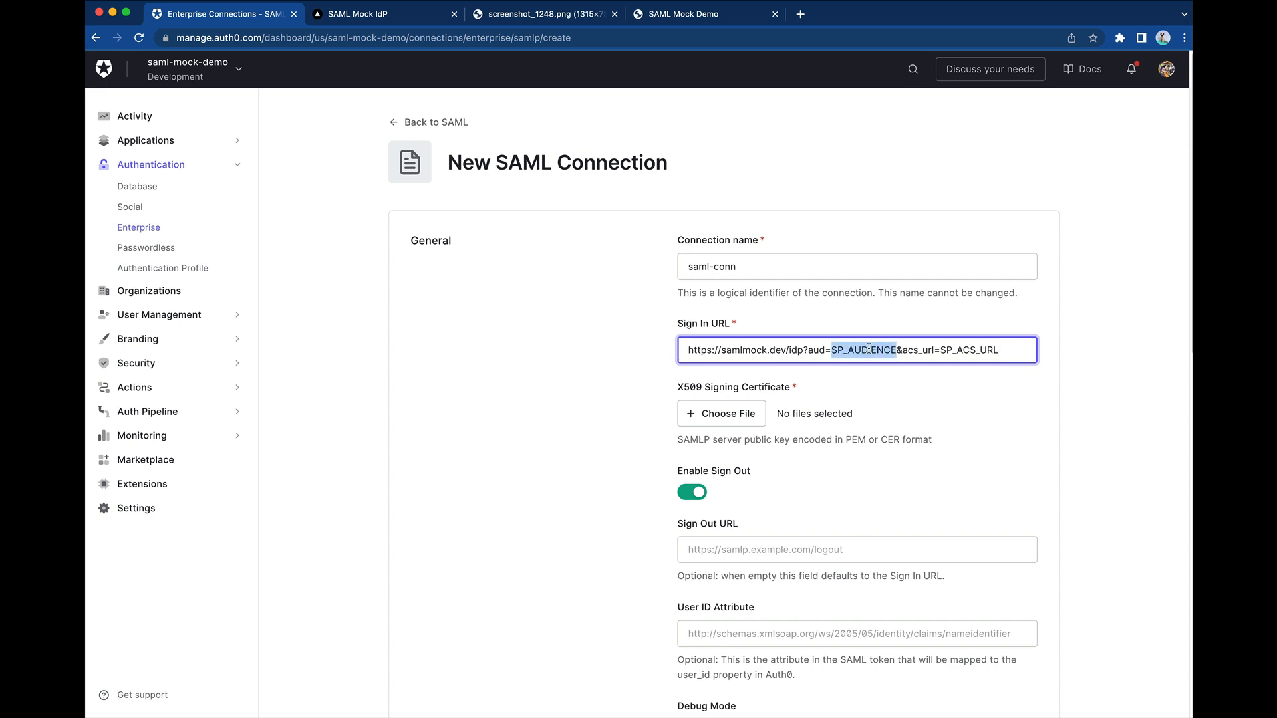
pyautogui.write('urn')
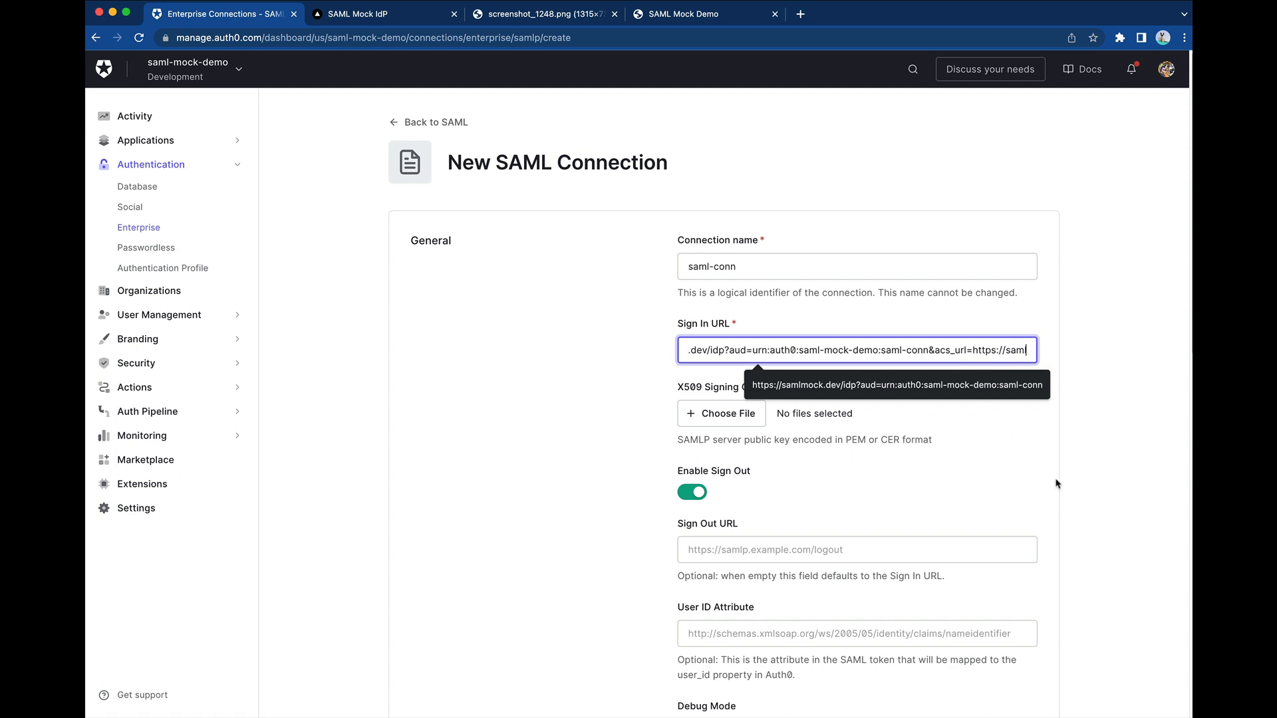
pyautogui.write('saml-mock-demo.us.auth0.com')
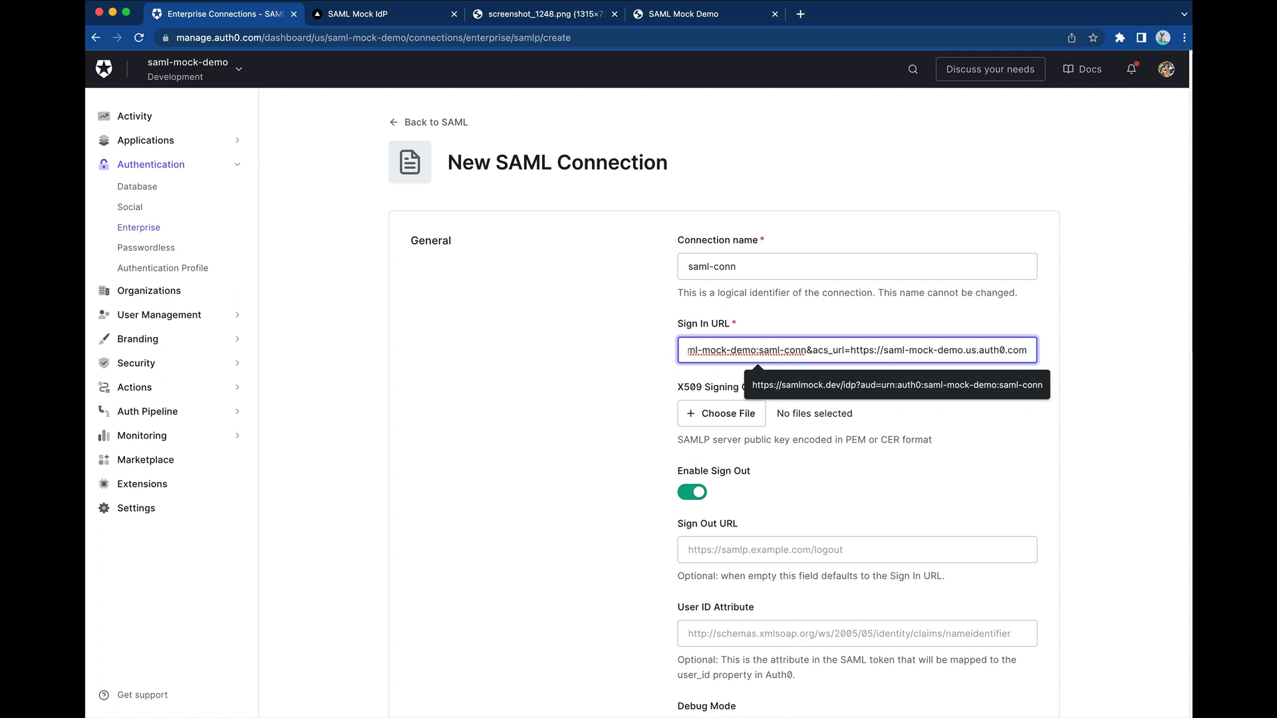
pyautogui.write('/login/callback')
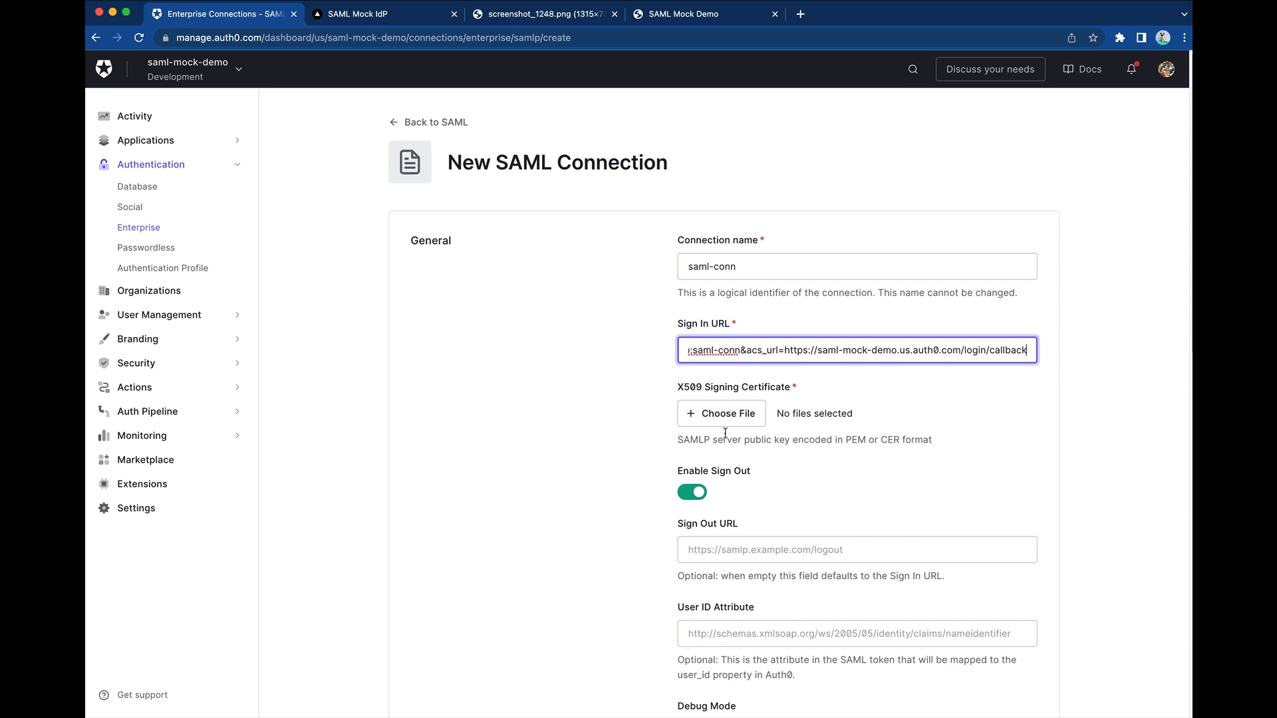
pyautogui.moveTo(766, 404)
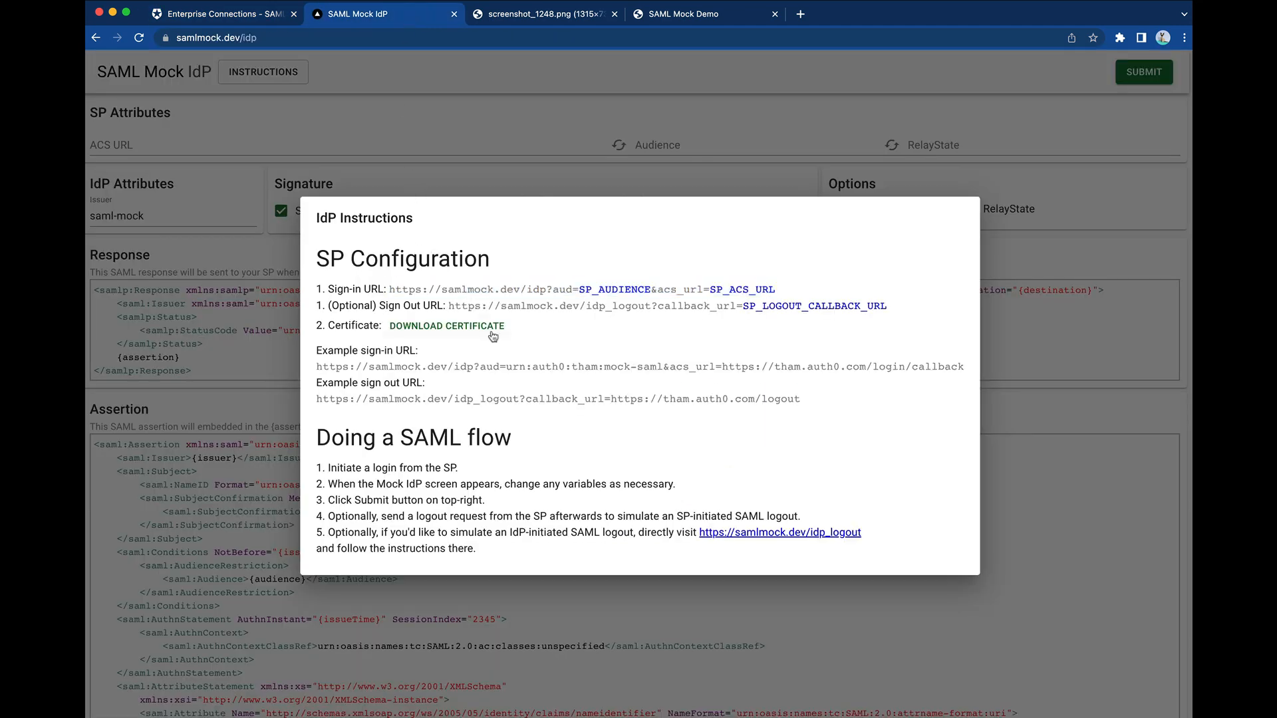
# Download the mock IdP signing certificate and return to the SAML connection form
pyautogui.click(447, 326)
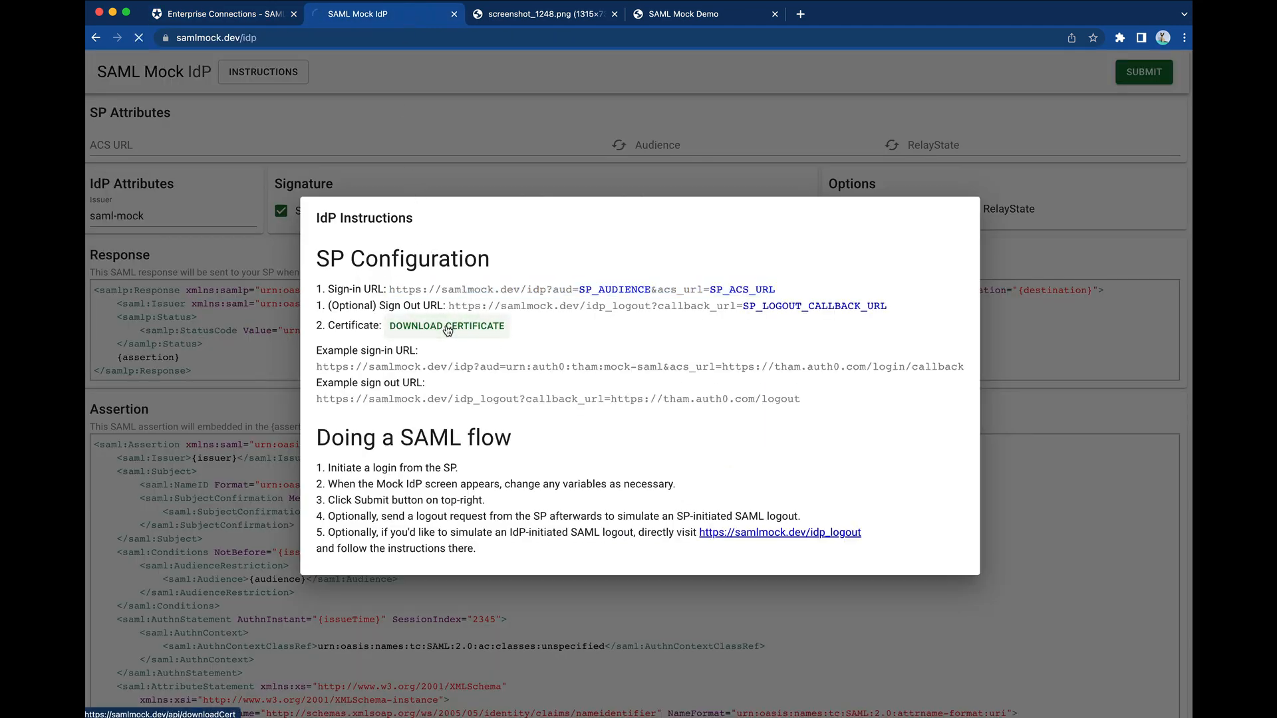
pyautogui.click(447, 326)
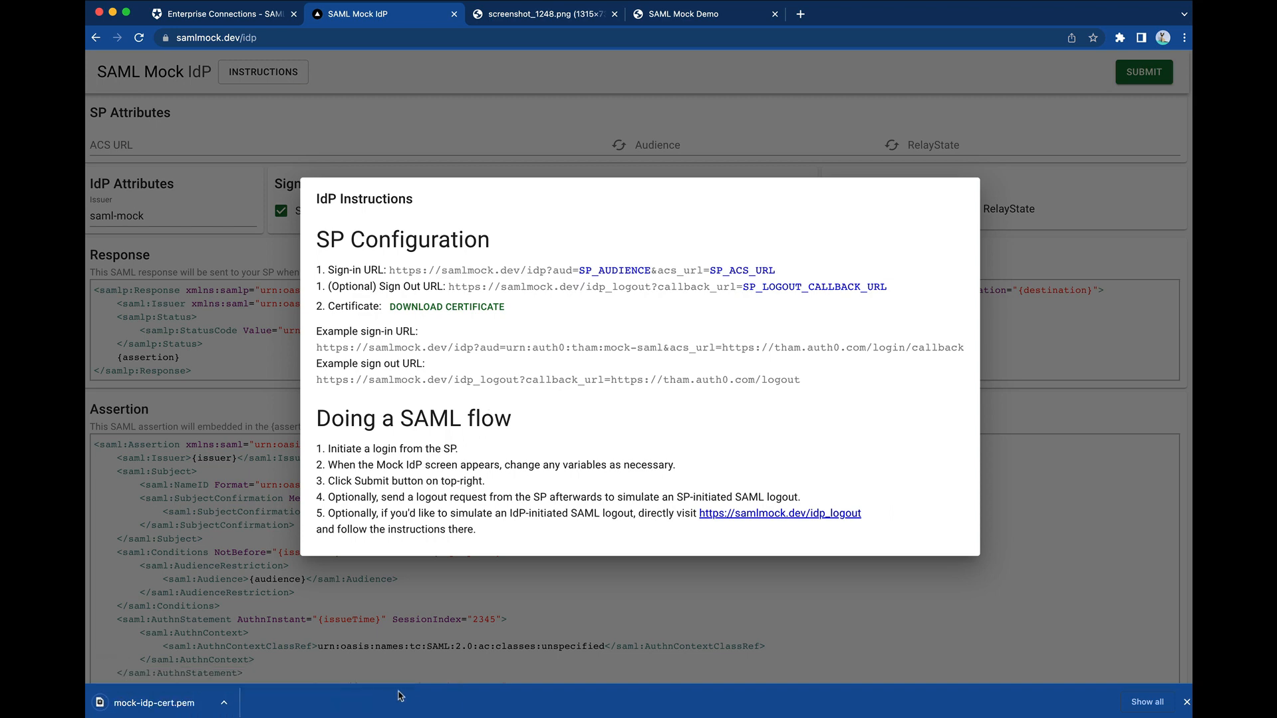
pyautogui.click(220, 14)
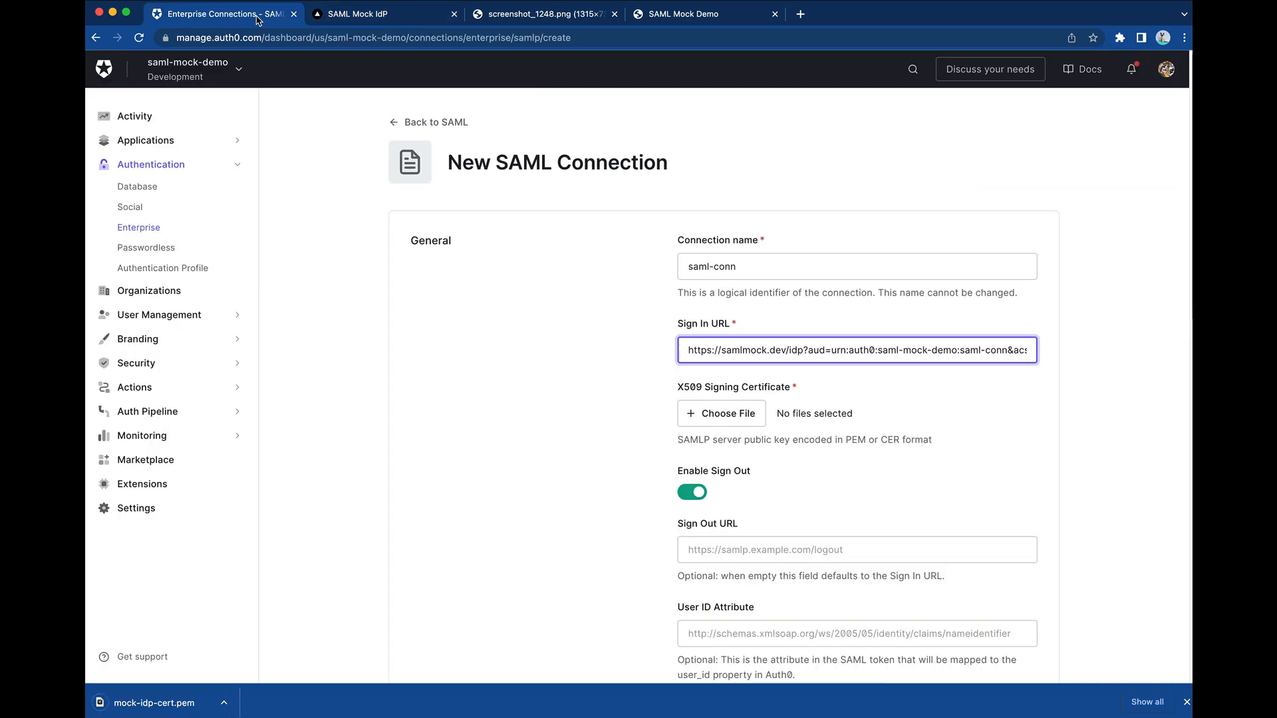
# Upload mock-idp-cert.pem from Downloads as the X509 signing certificate
pyautogui.click(719, 413)
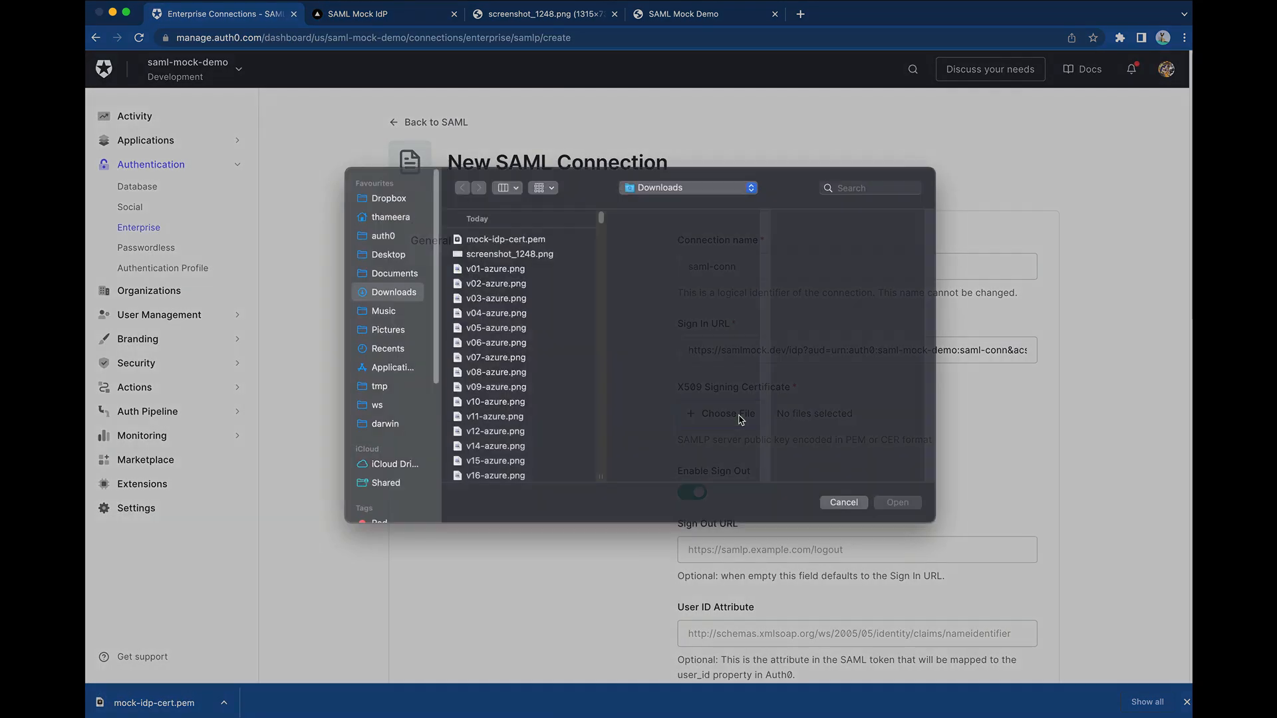
pyautogui.click(506, 239)
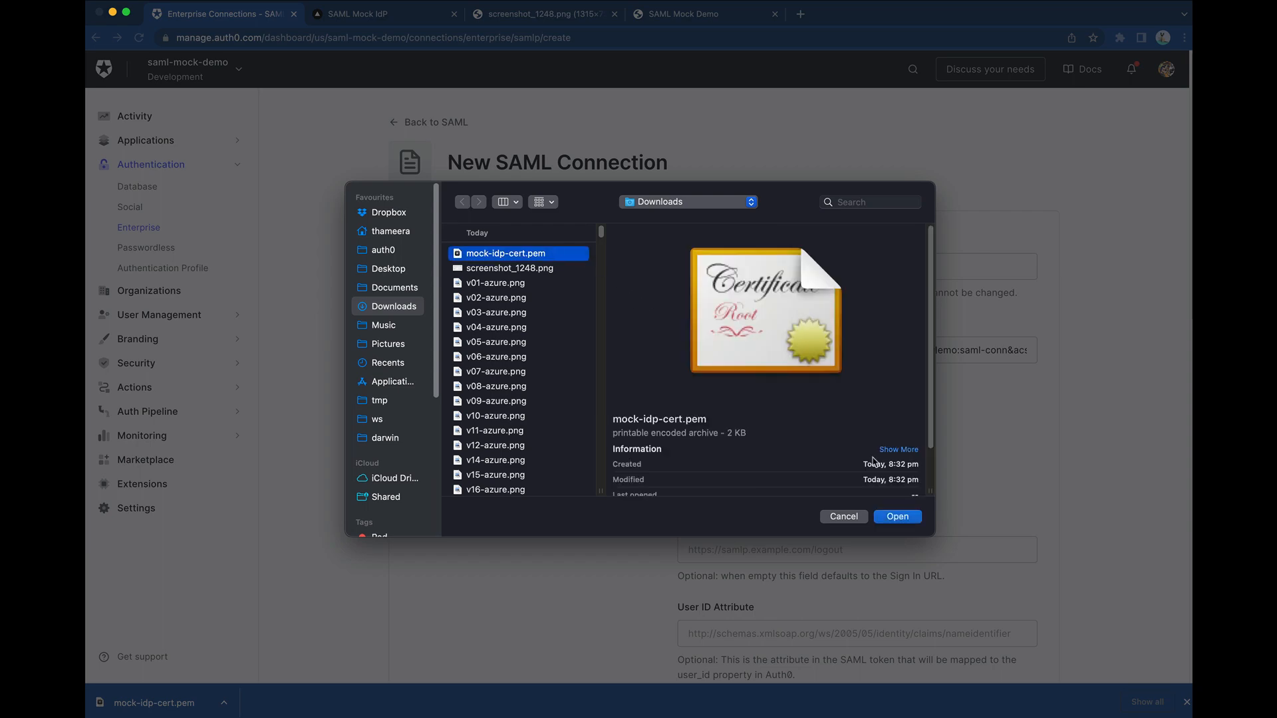
pyautogui.click(895, 516)
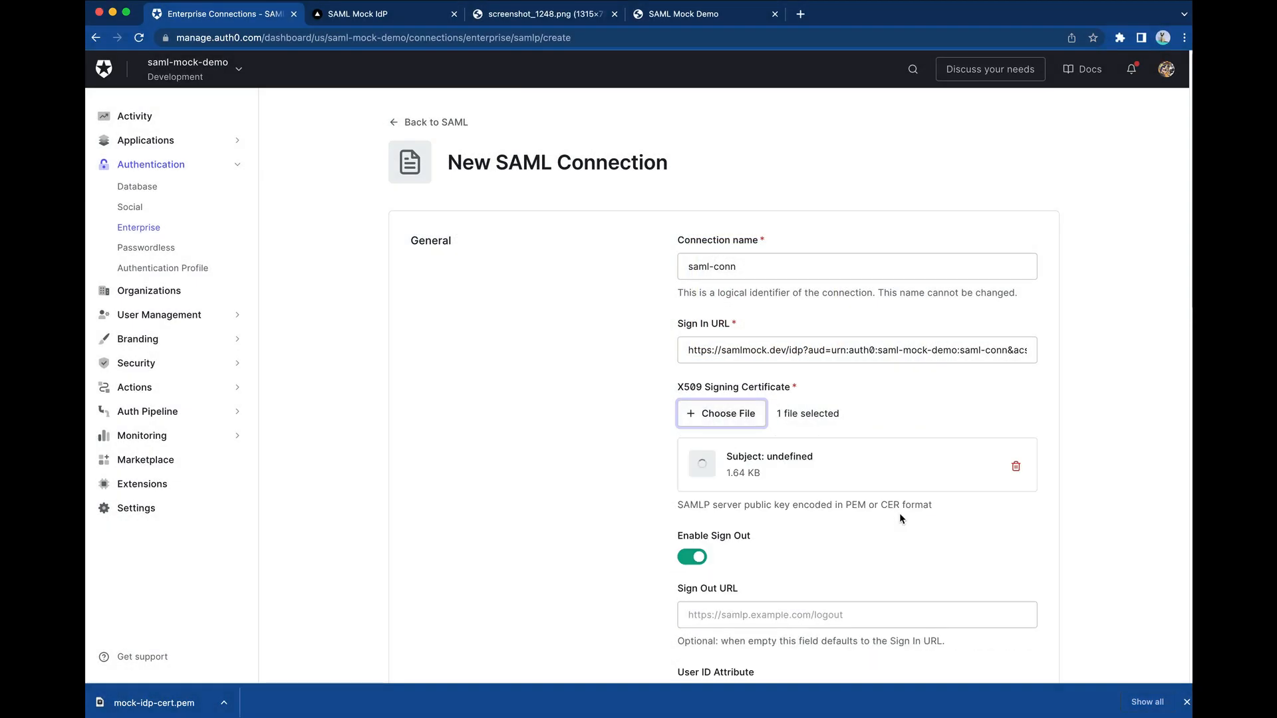
pyautogui.scroll(-3)
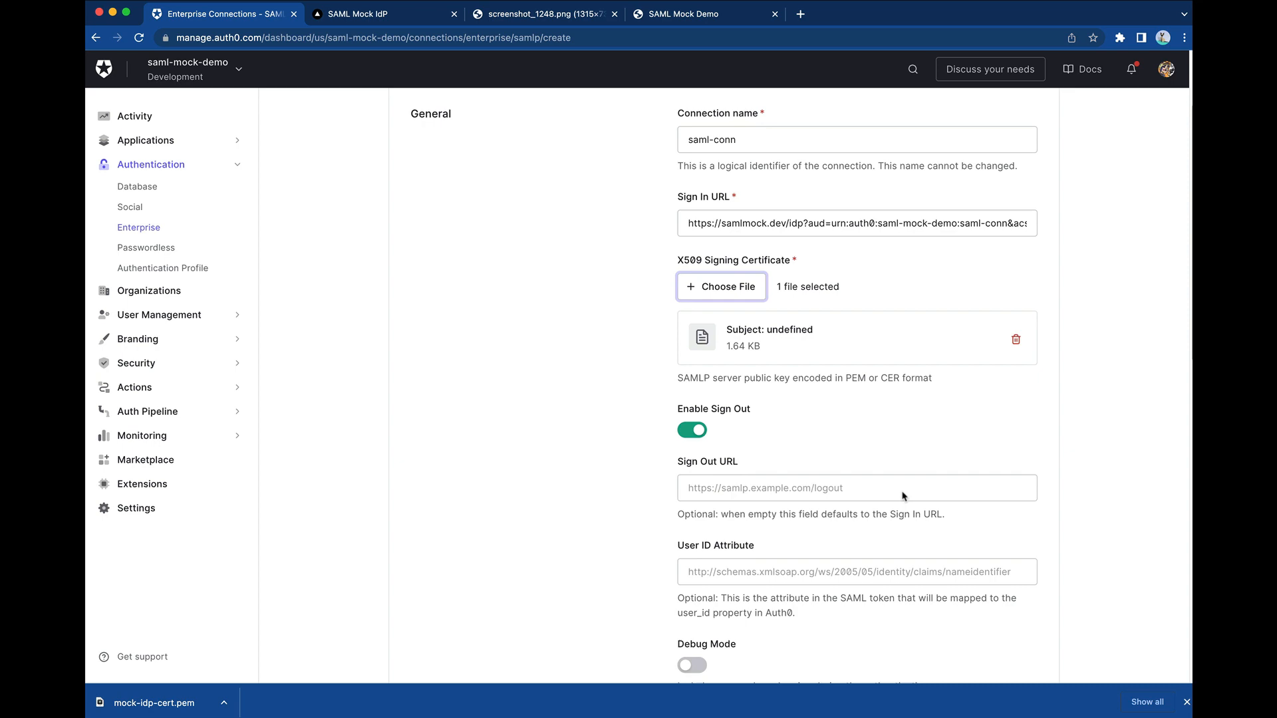
pyautogui.scroll(-3)
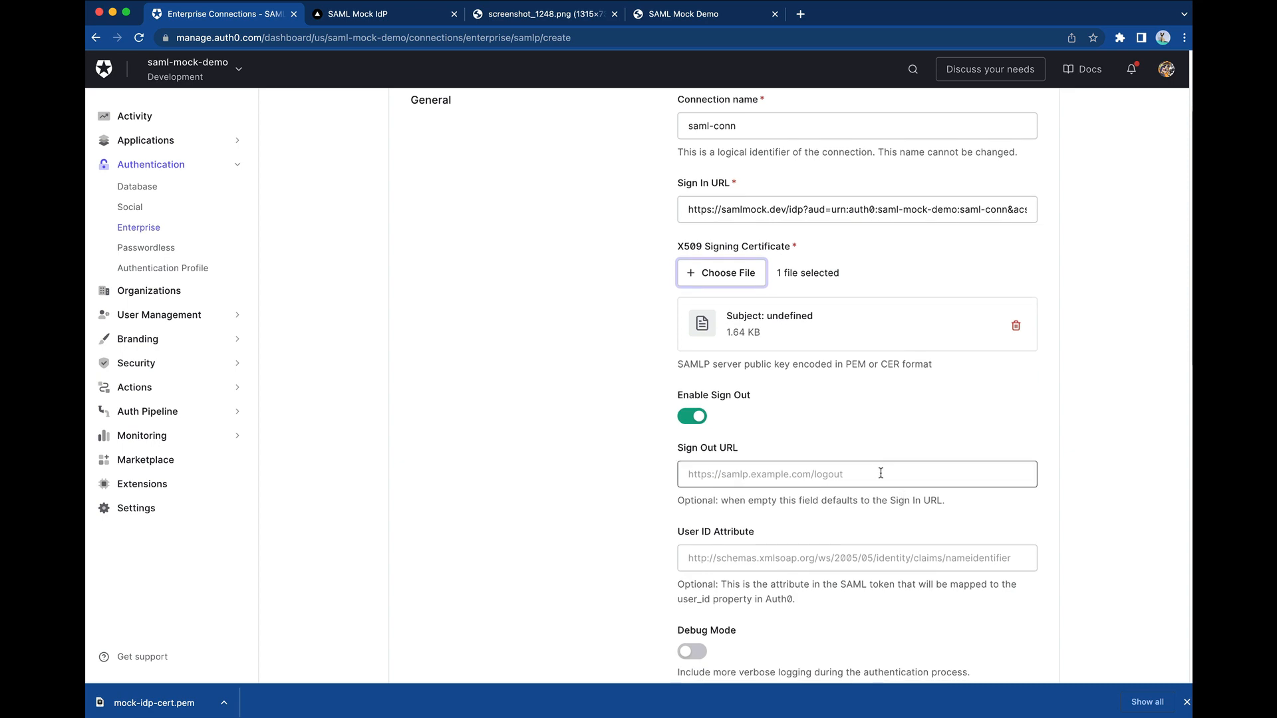
pyautogui.click(357, 13)
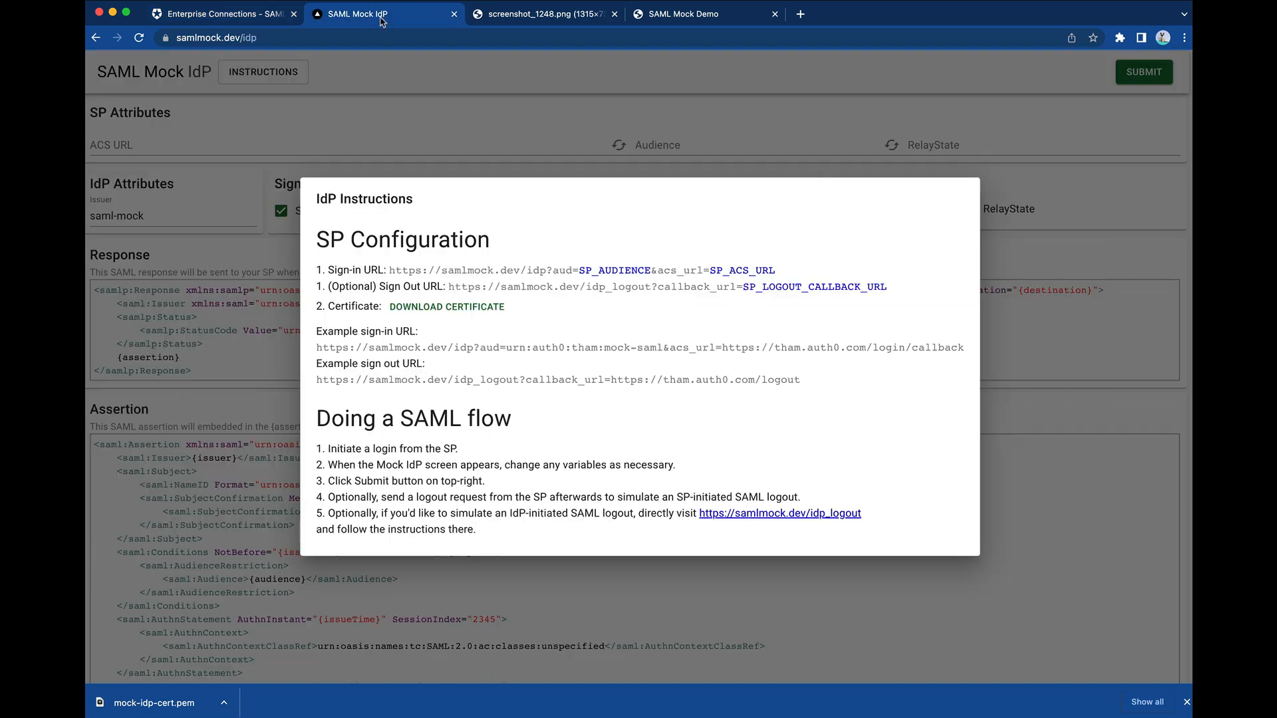
pyautogui.doubleClick(464, 287)
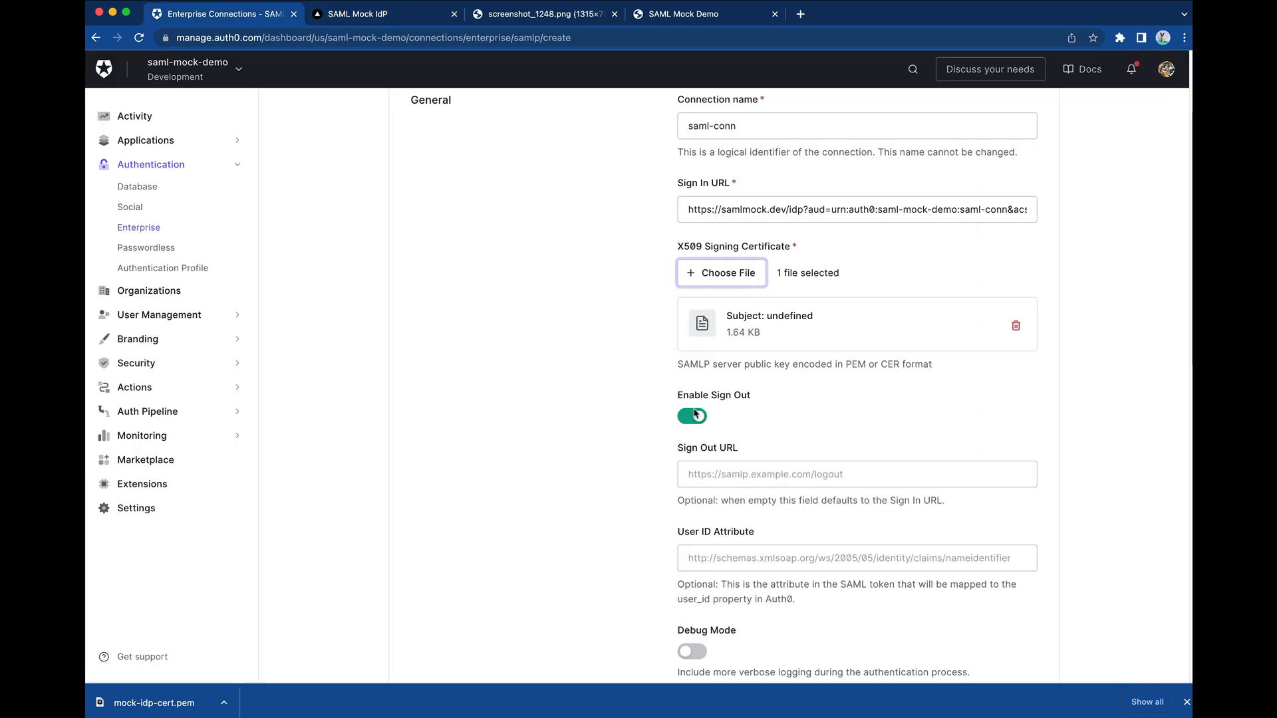
pyautogui.write('https://samlmock.dev/idp_logout?callback_url=SP_LOGOUT_CALLBACK_URL')
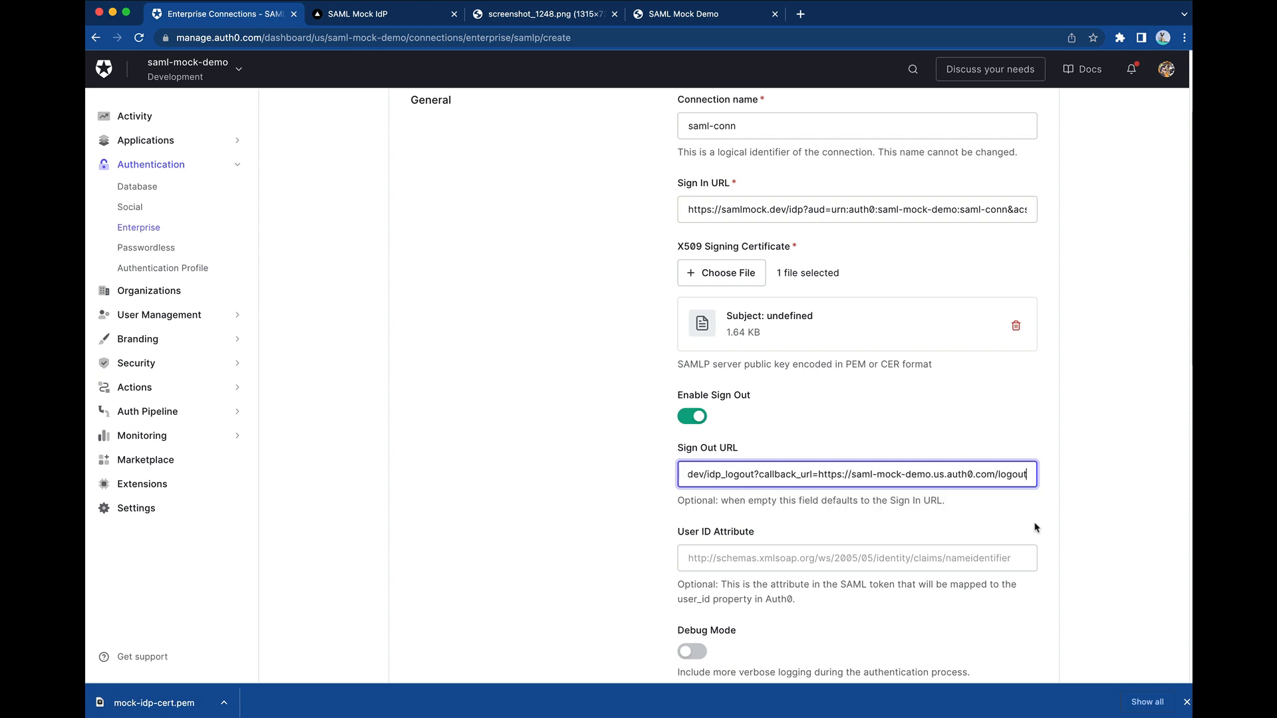
pyautogui.scroll(-3)
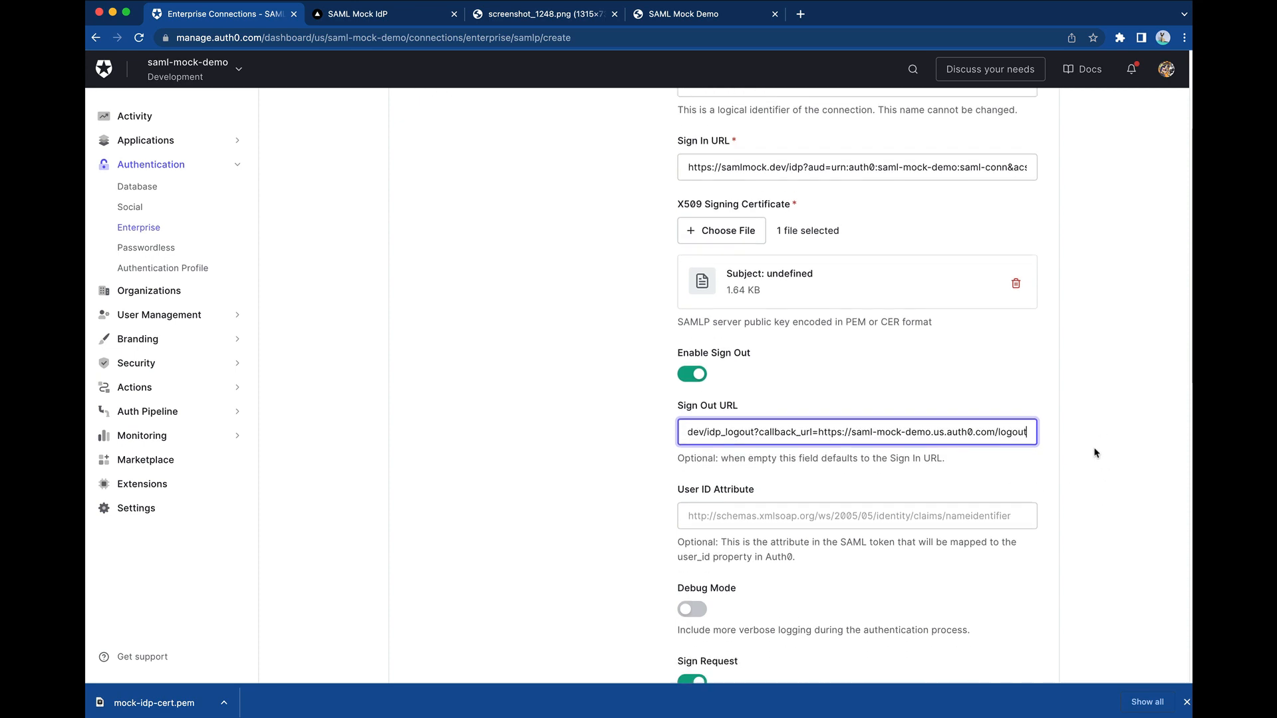
# Create saml-conn and save its Login Experience with 'Display connection as a button' checked
pyautogui.scroll(-3)
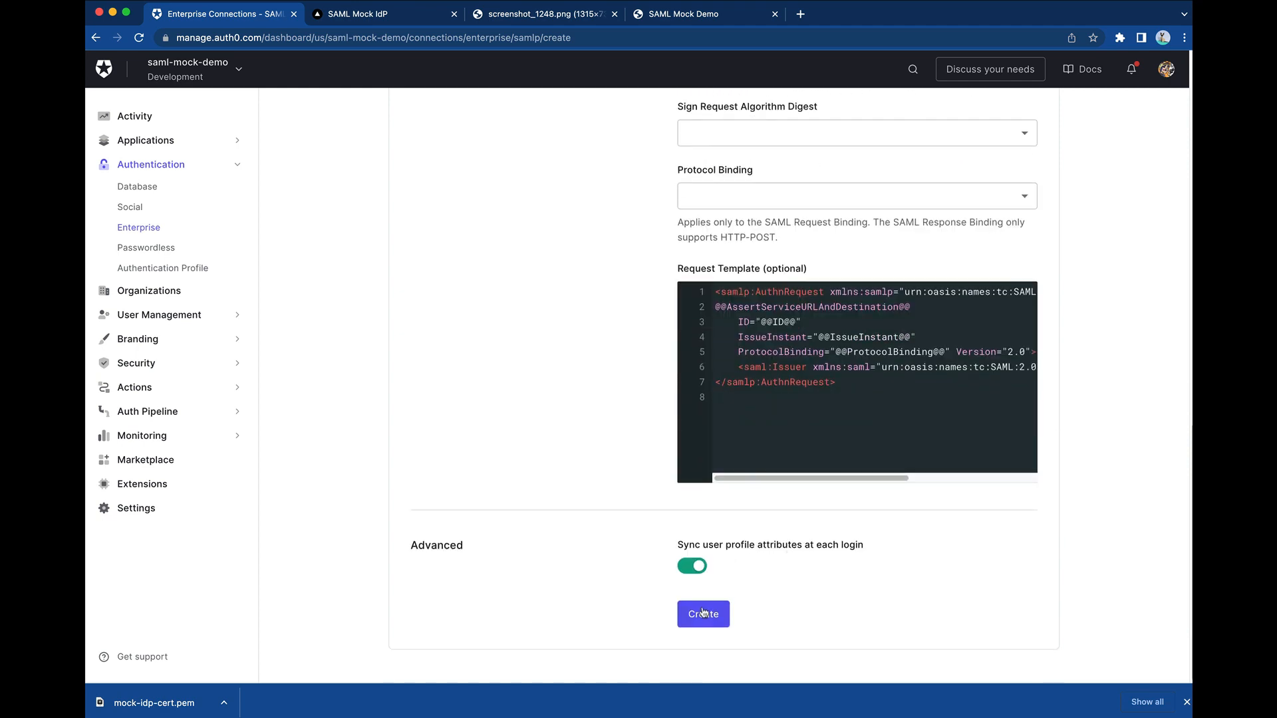
pyautogui.click(702, 614)
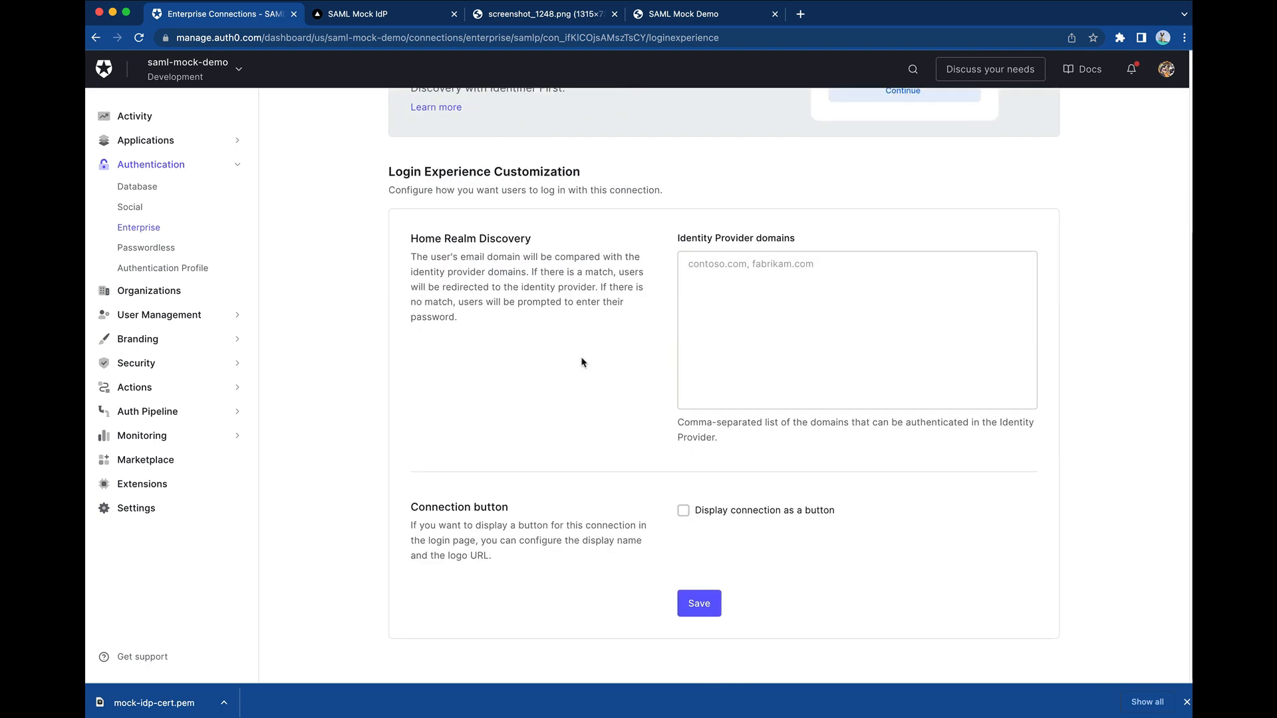
pyautogui.click(682, 509)
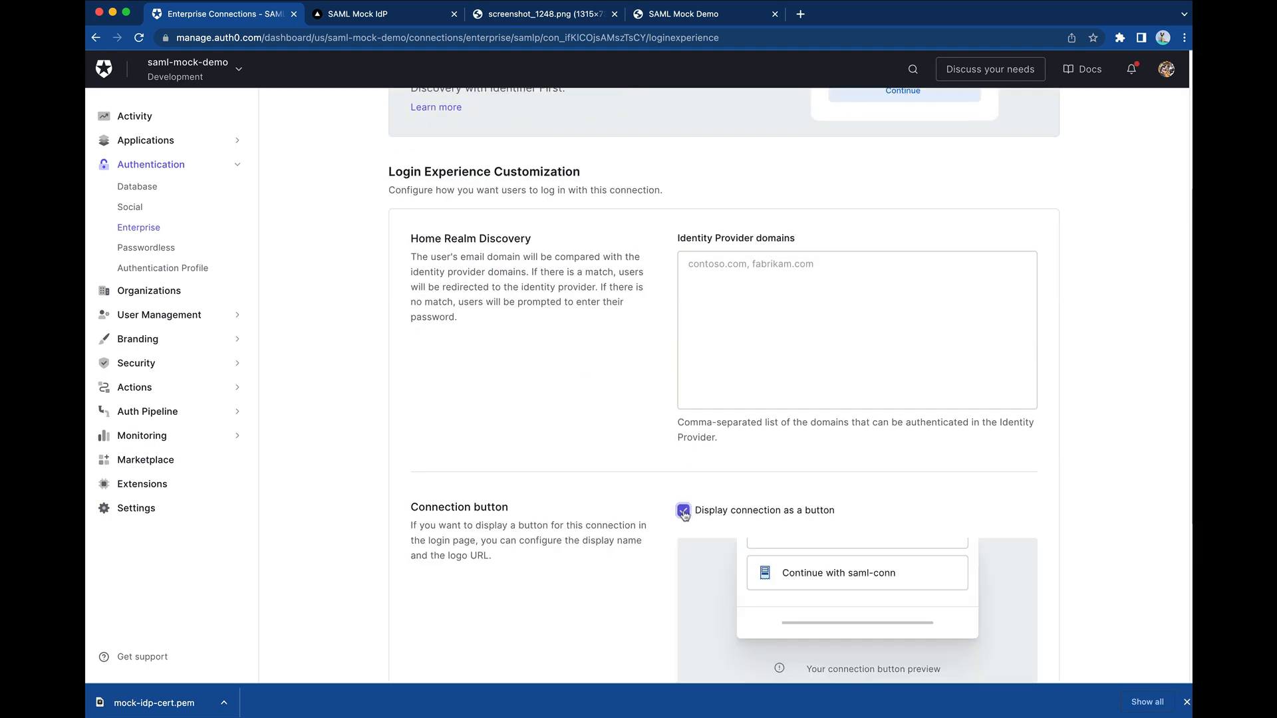
pyautogui.scroll(-3)
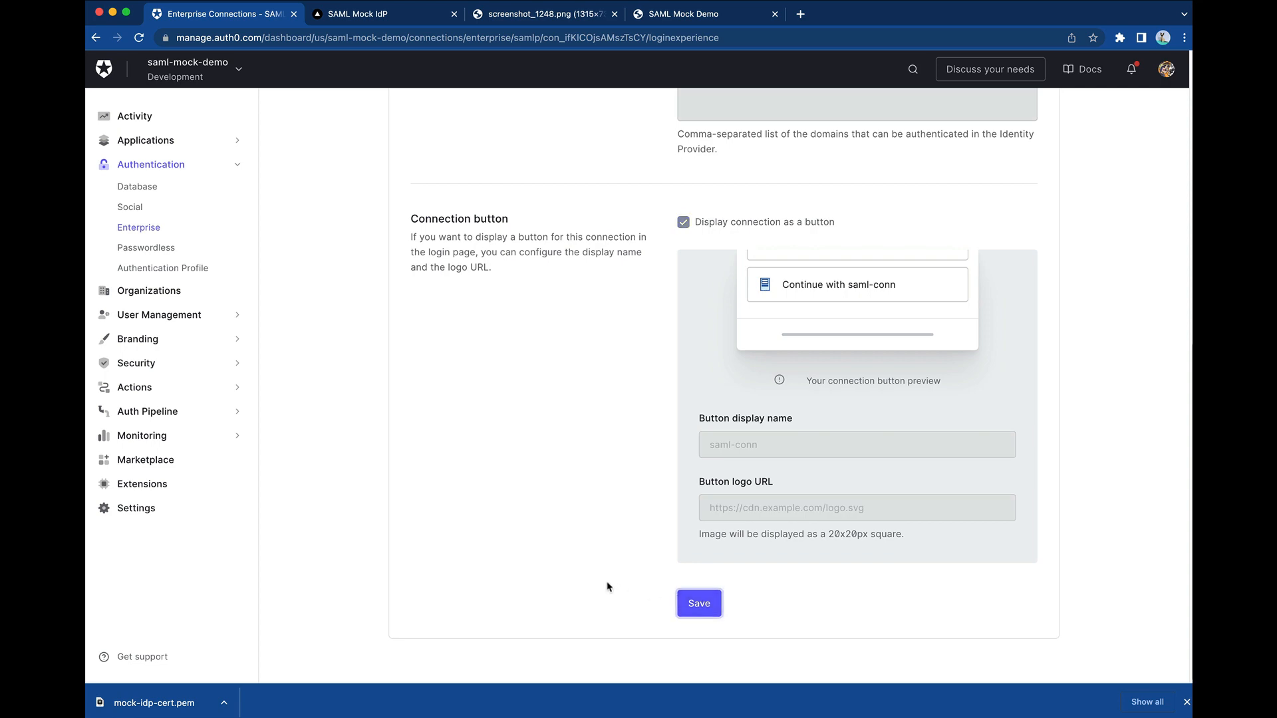
pyautogui.click(698, 604)
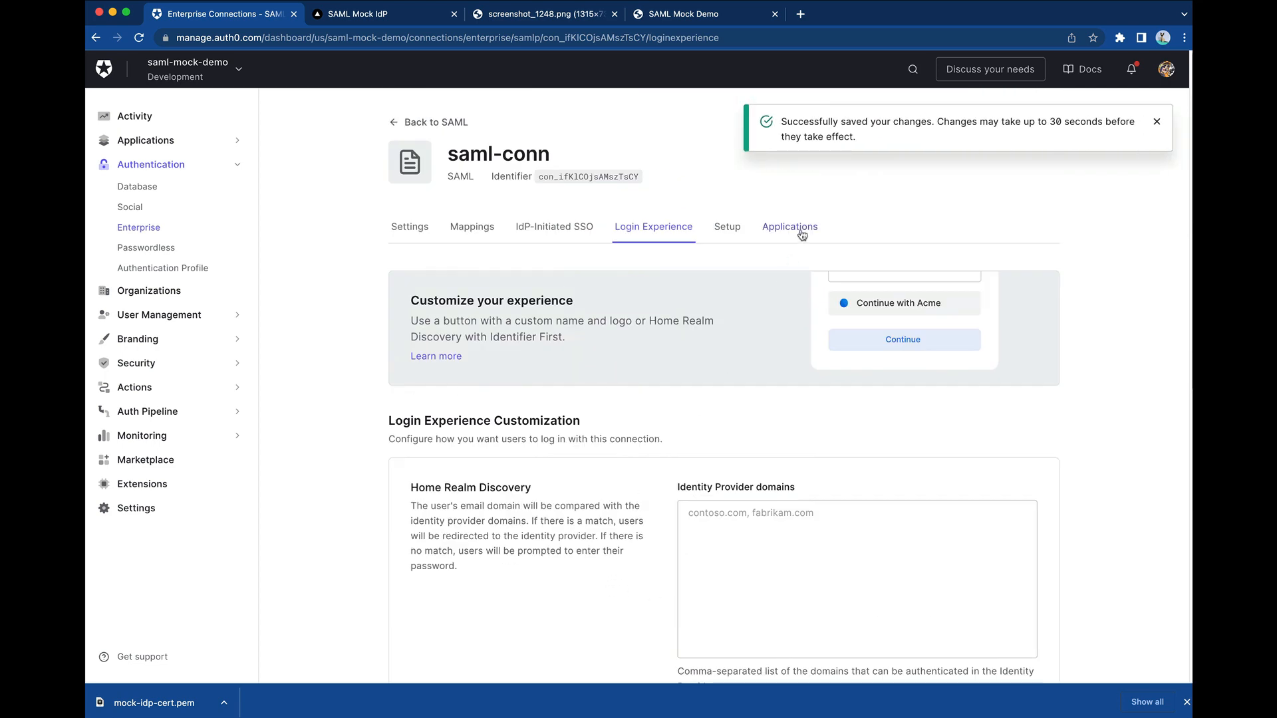
# Switch on saml-conn for app-for-saml-connection in the connection's Applications list
pyautogui.click(788, 226)
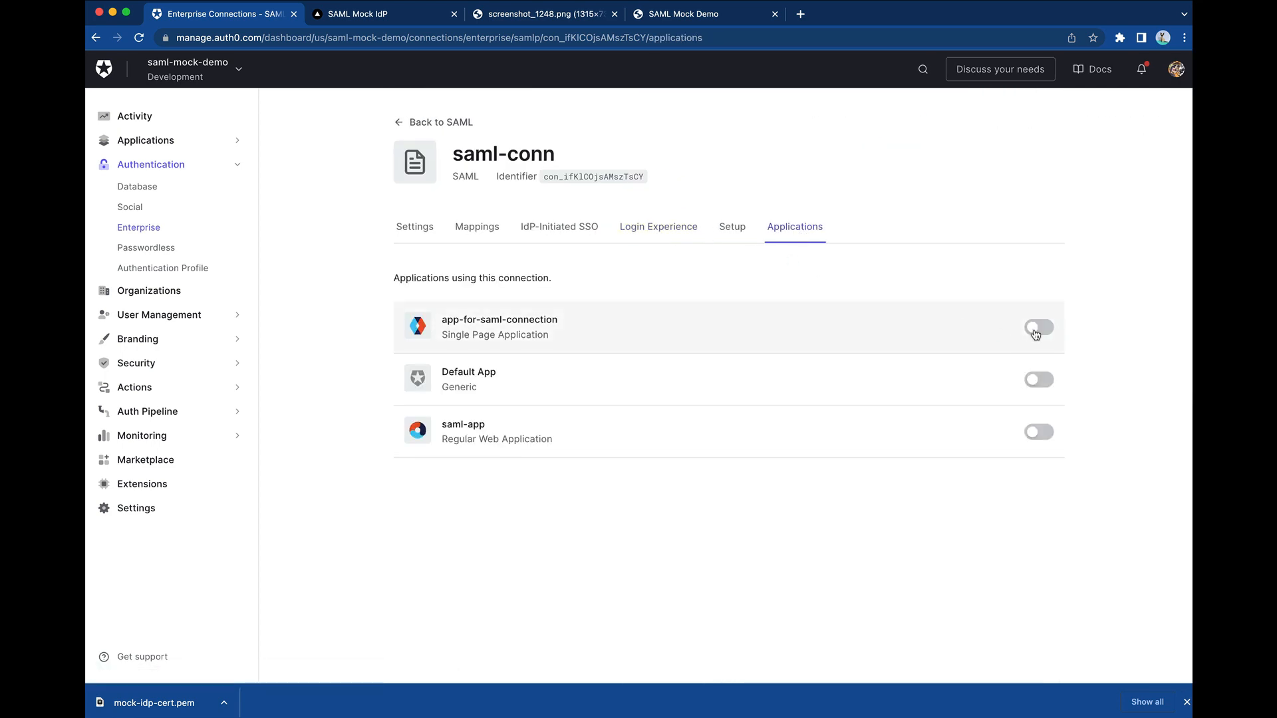
pyautogui.click(1039, 329)
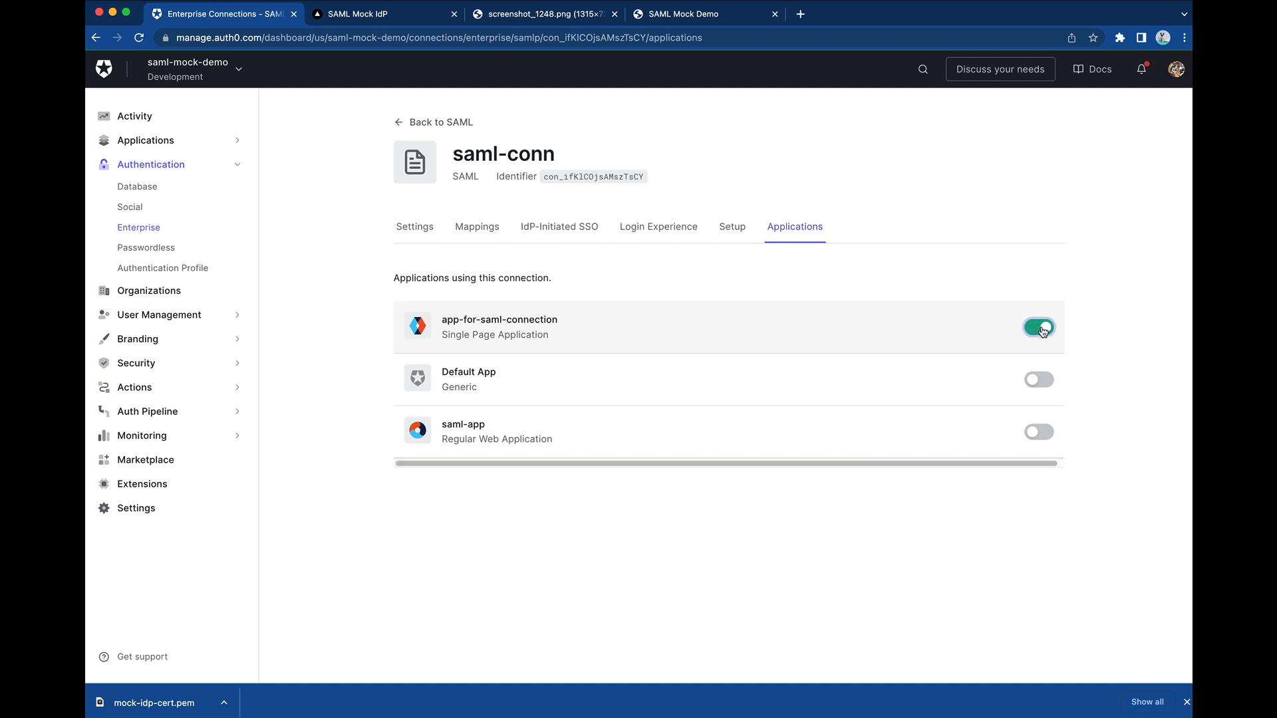
pyautogui.click(1039, 327)
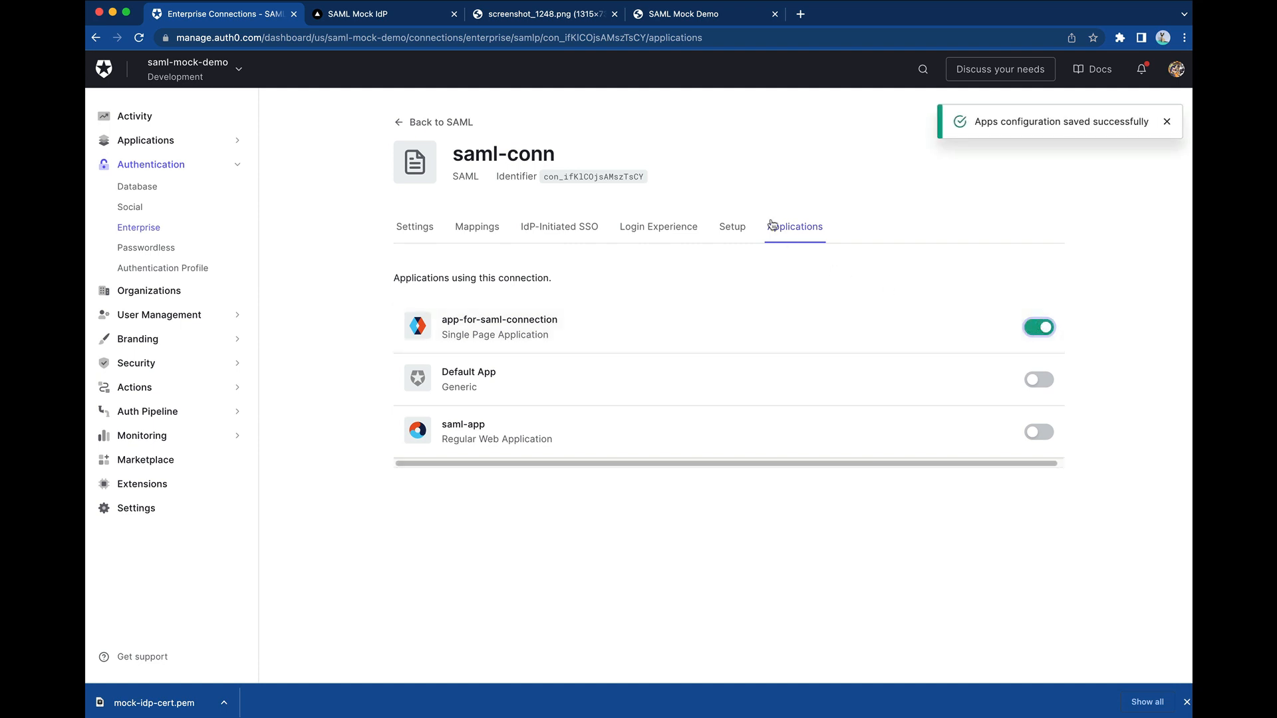
pyautogui.click(683, 13)
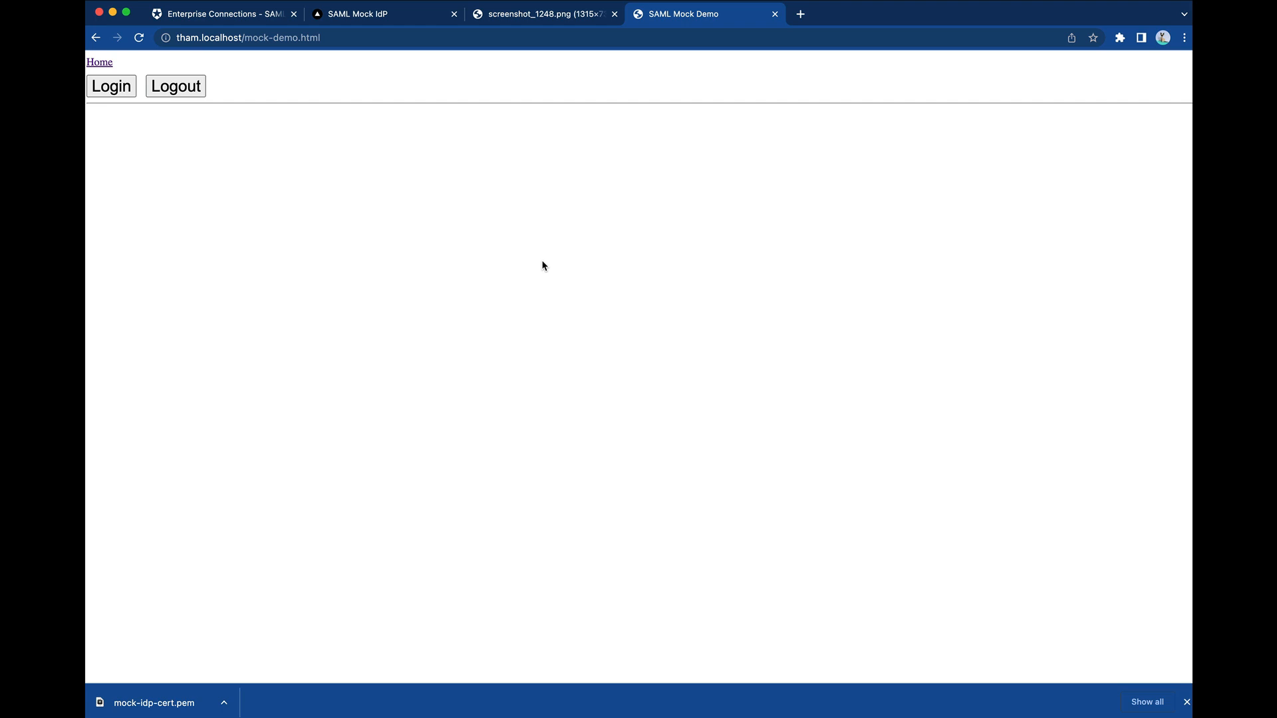
pyautogui.moveTo(535, 264)
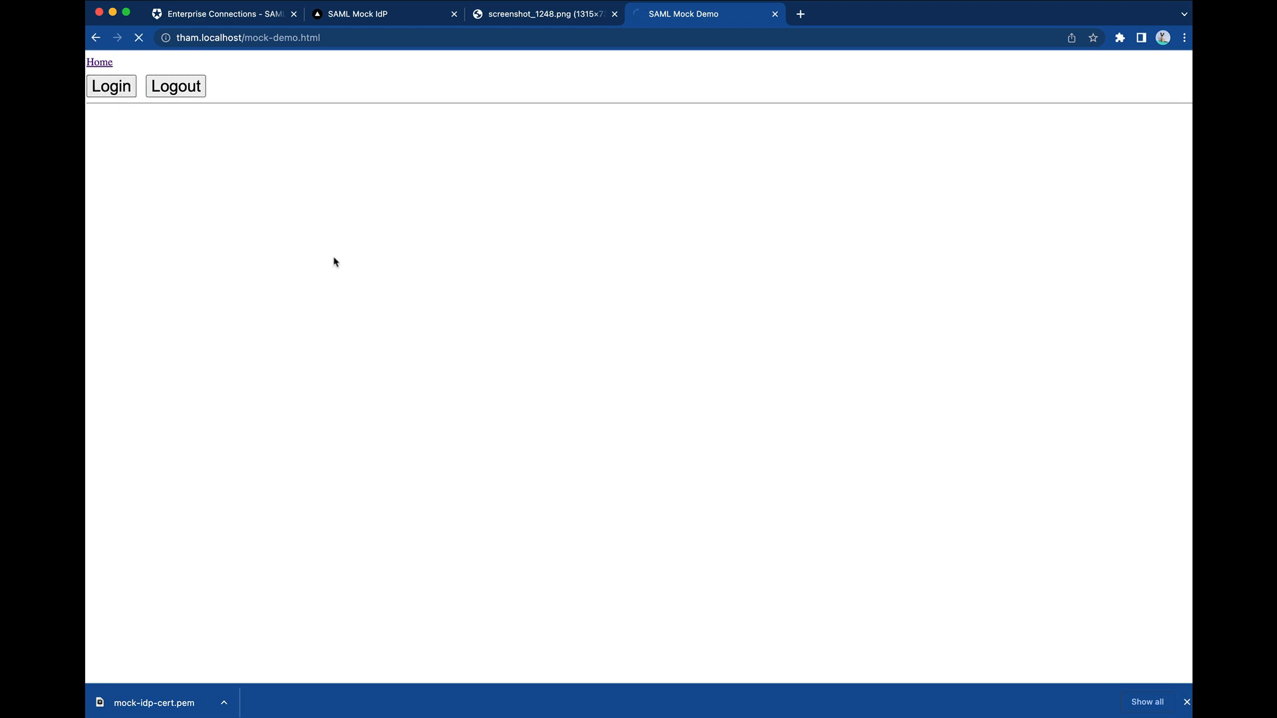
# Log in from the demo app and choose 'Continue with SAML' to reach the mock IdP login form
pyautogui.click(111, 85)
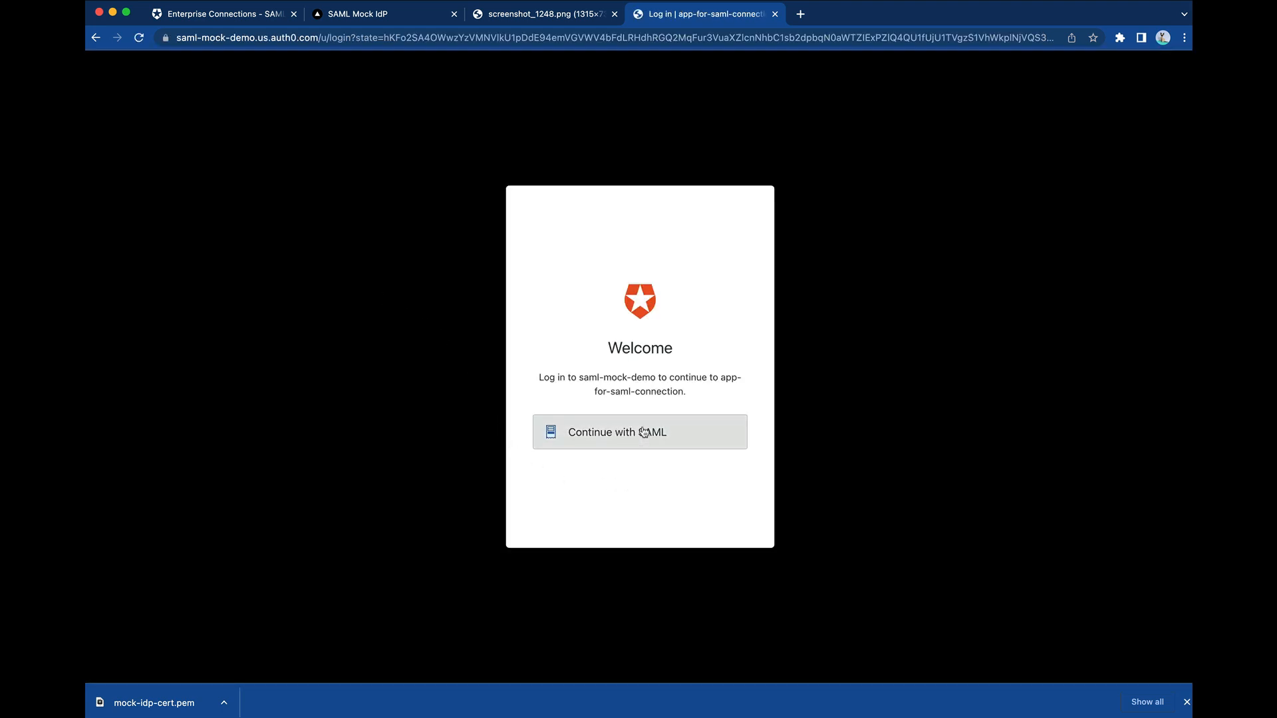
pyautogui.click(640, 431)
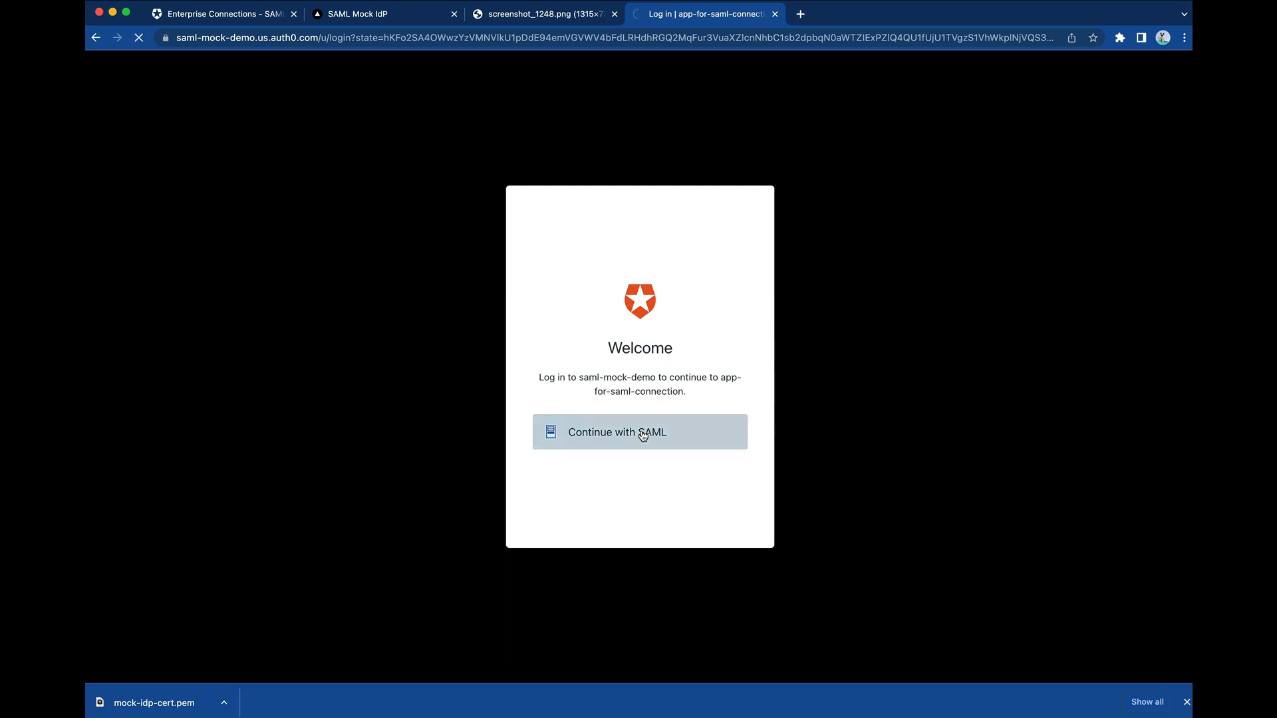
pyautogui.click(640, 431)
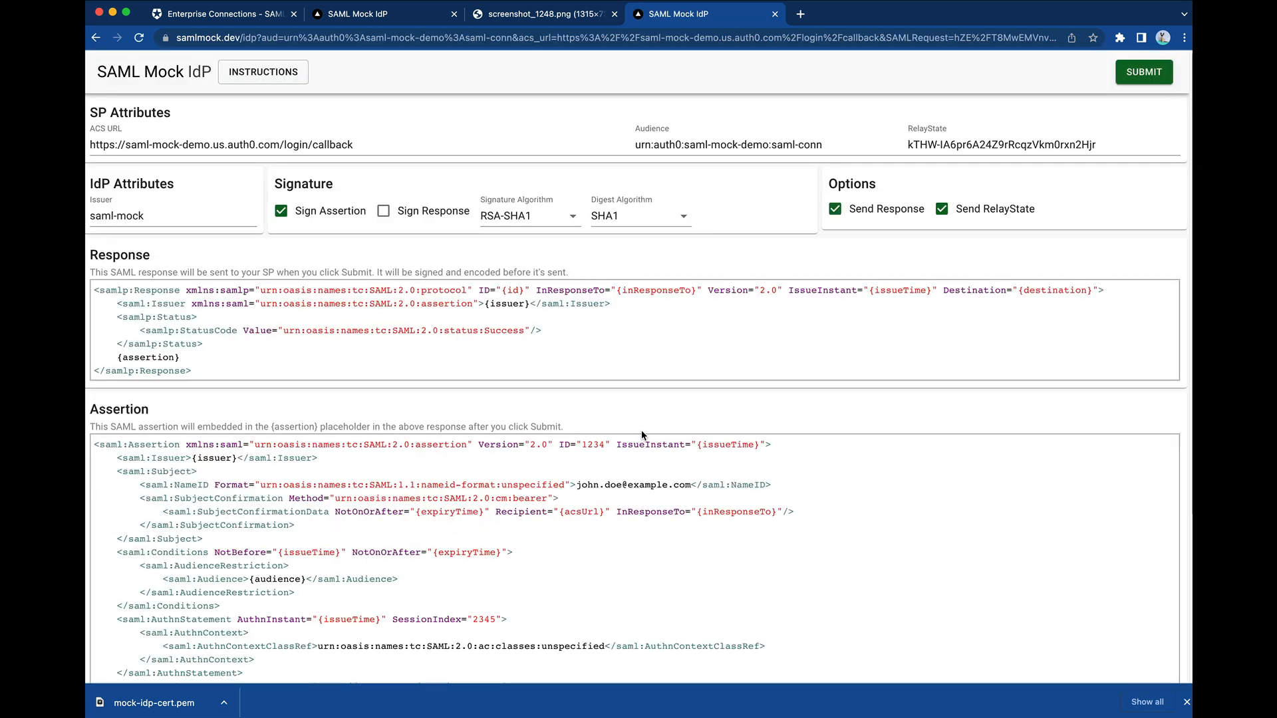
pyautogui.moveTo(706, 391)
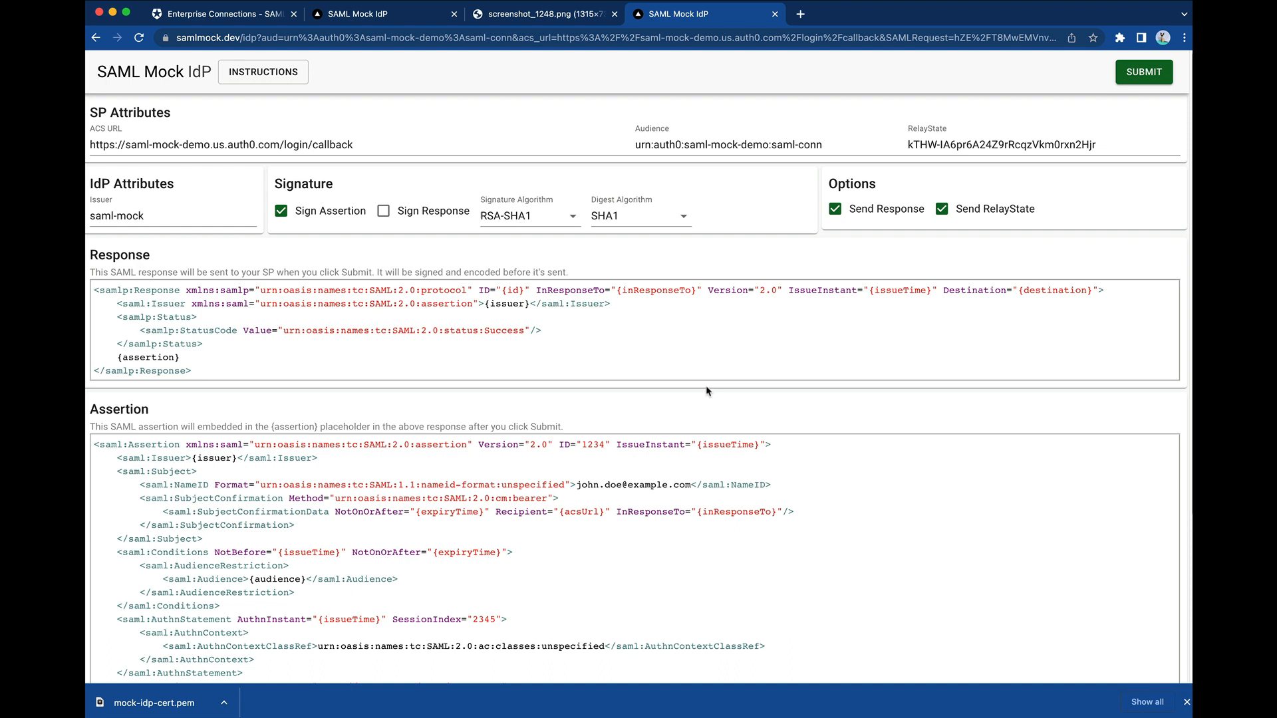
pyautogui.moveTo(575, 394)
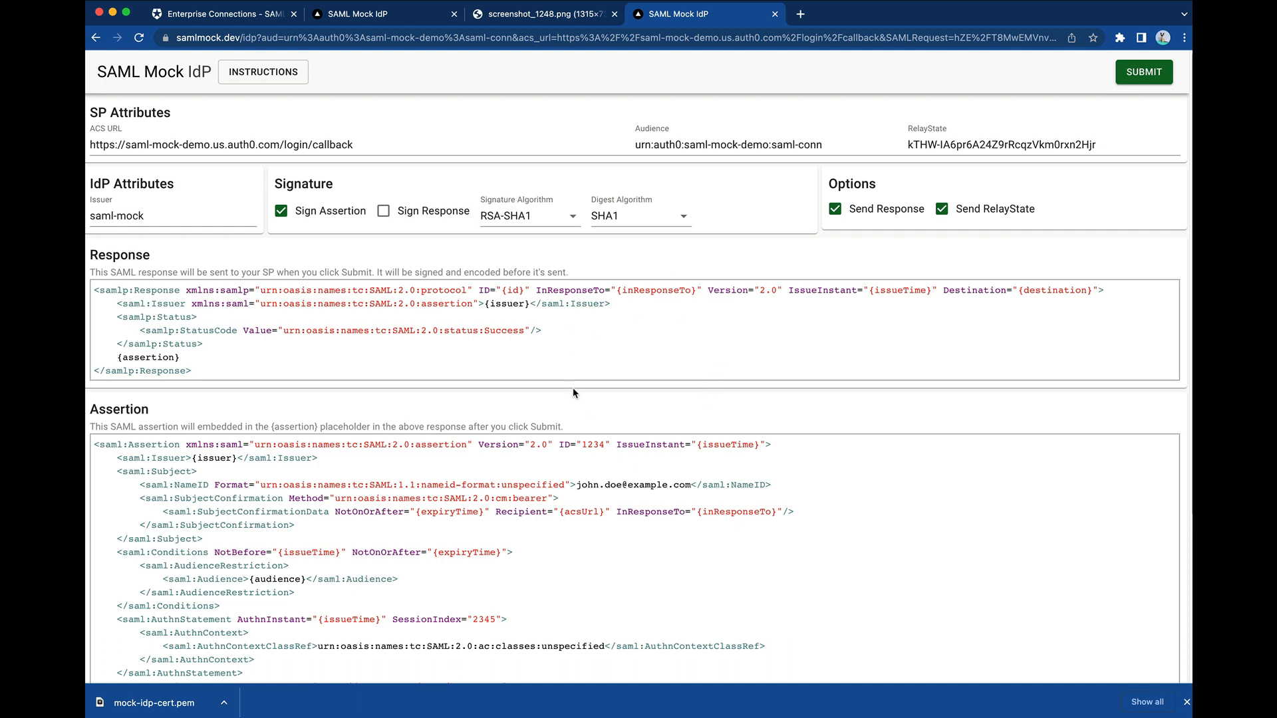
pyautogui.moveTo(607, 398)
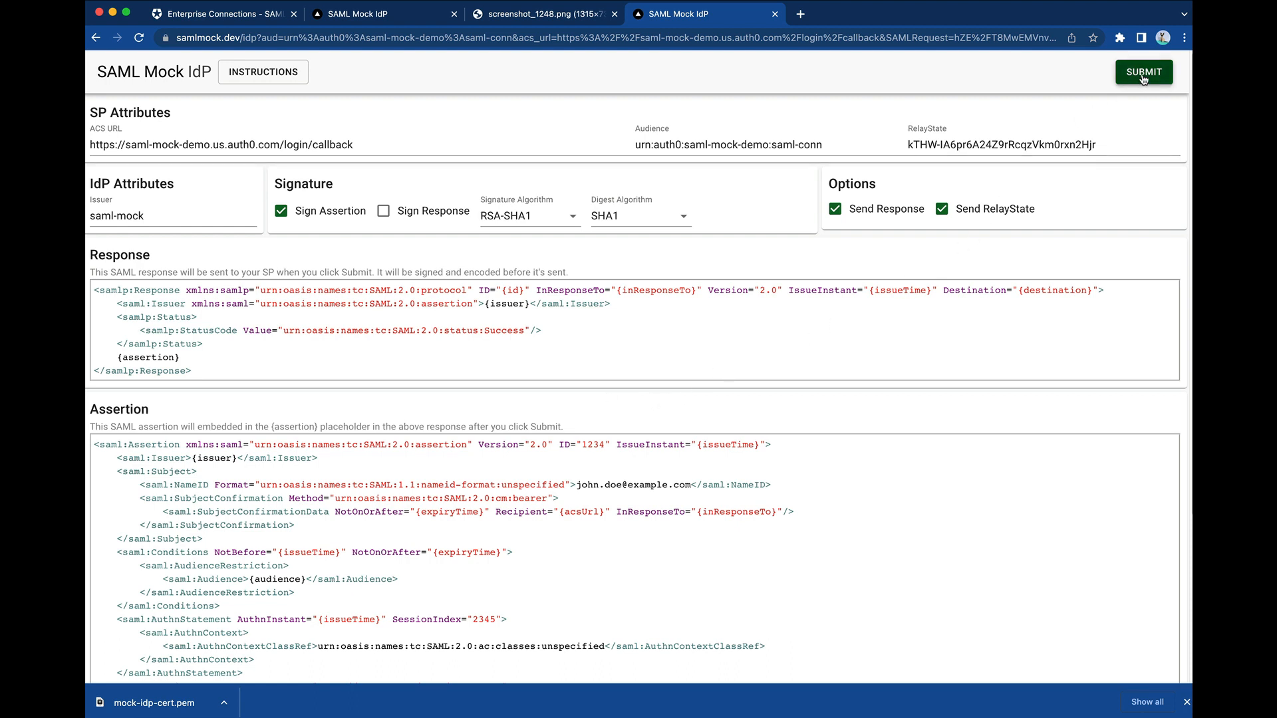
# Submit the default mock IdP SAML response so the demo app shows login successful with tokens
pyautogui.click(1143, 72)
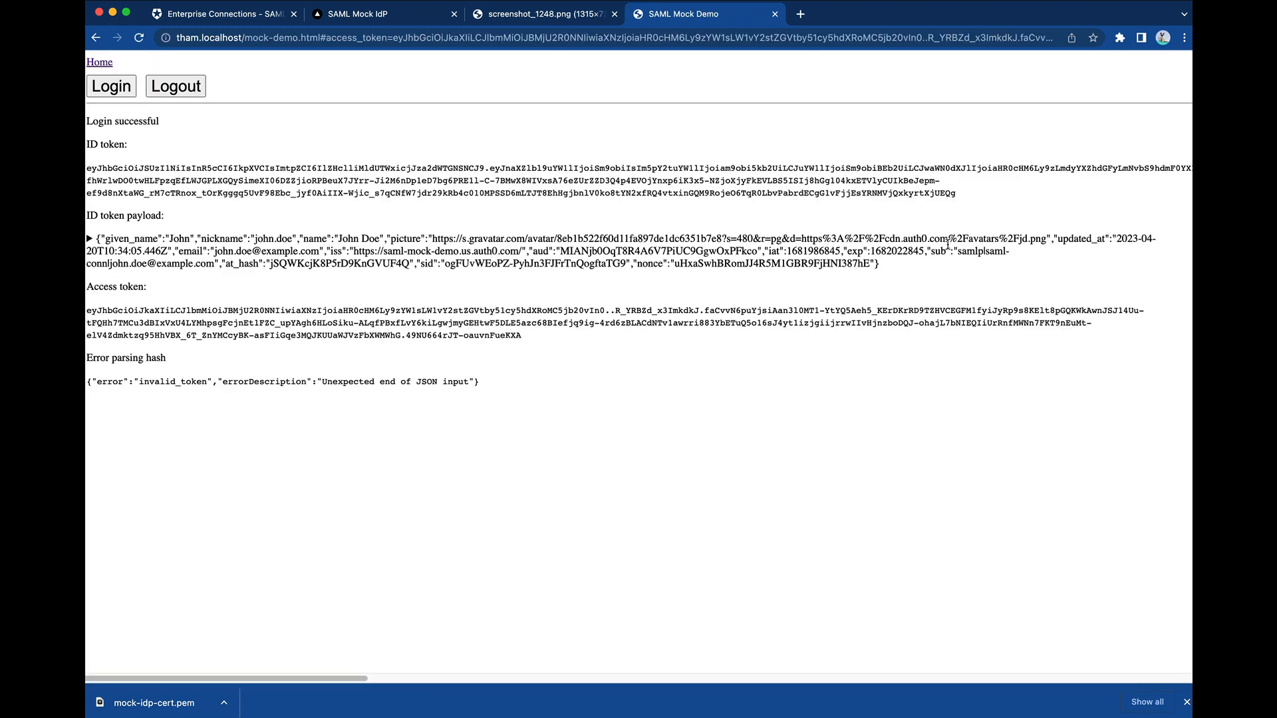
# Expand the decoded ID token payload, then log out to the mock IdP logout page
pyautogui.click(89, 238)
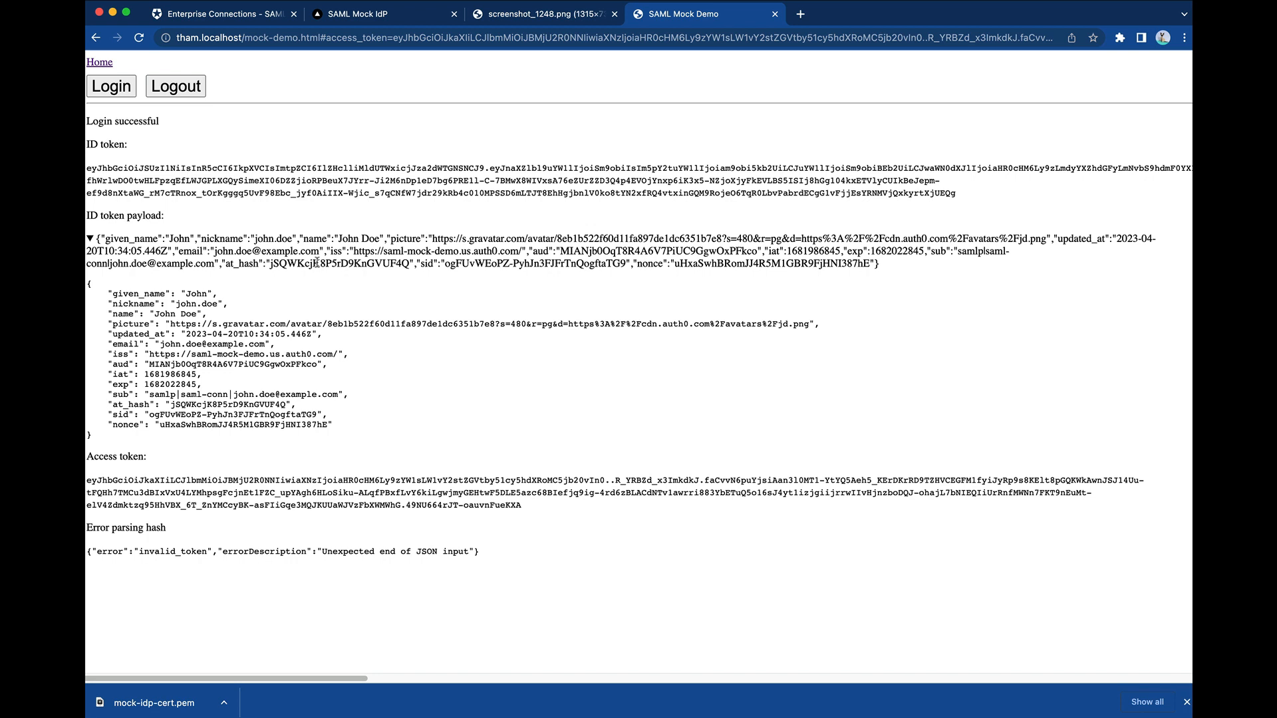
pyautogui.moveTo(431, 361)
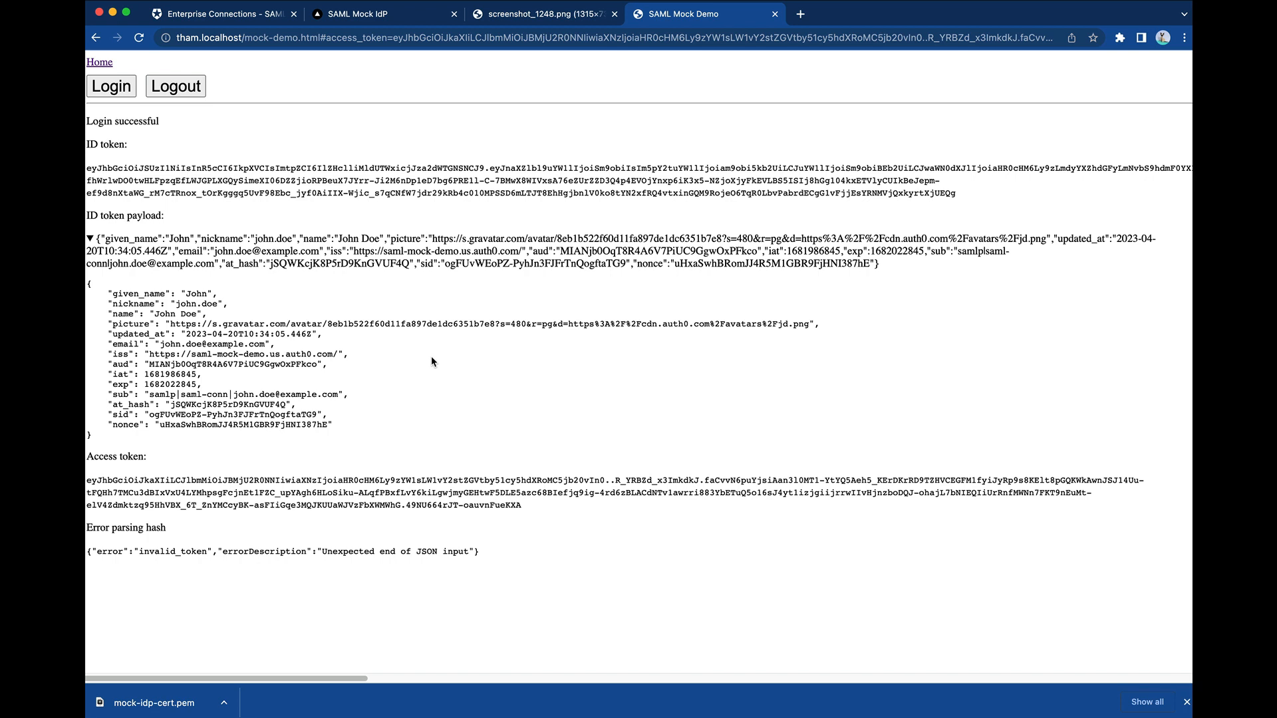
pyautogui.moveTo(445, 363)
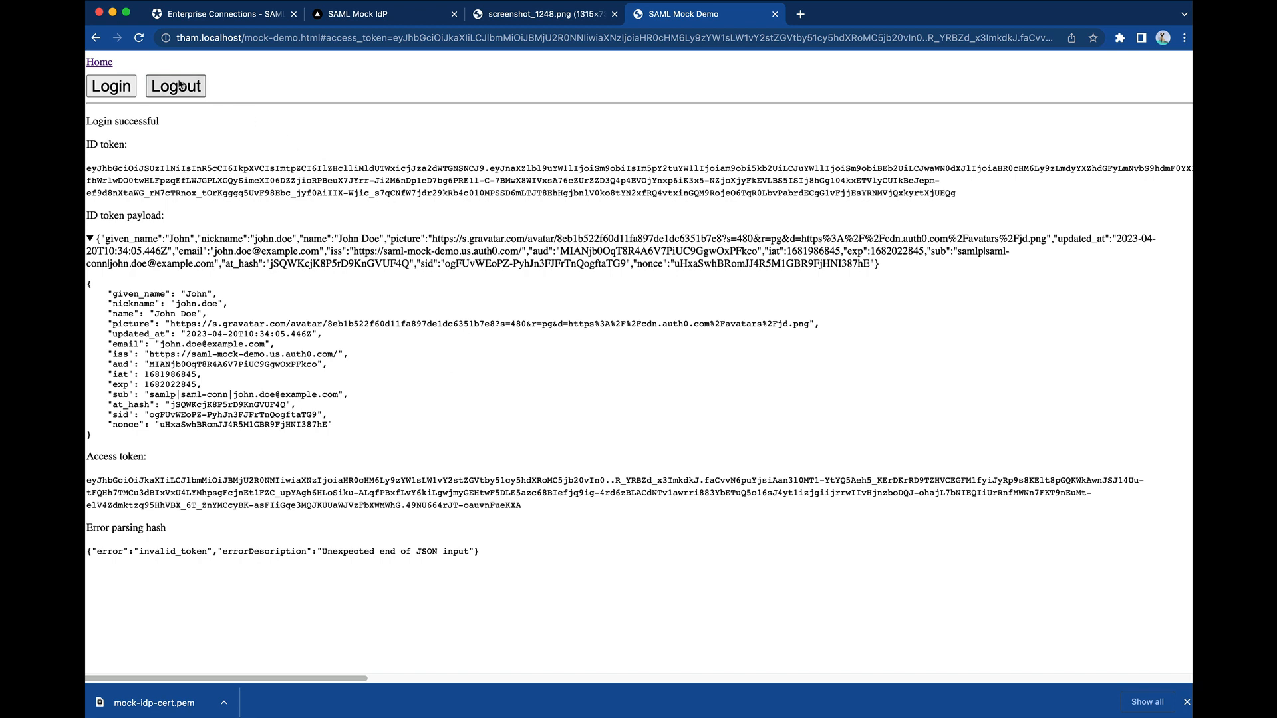
pyautogui.click(176, 85)
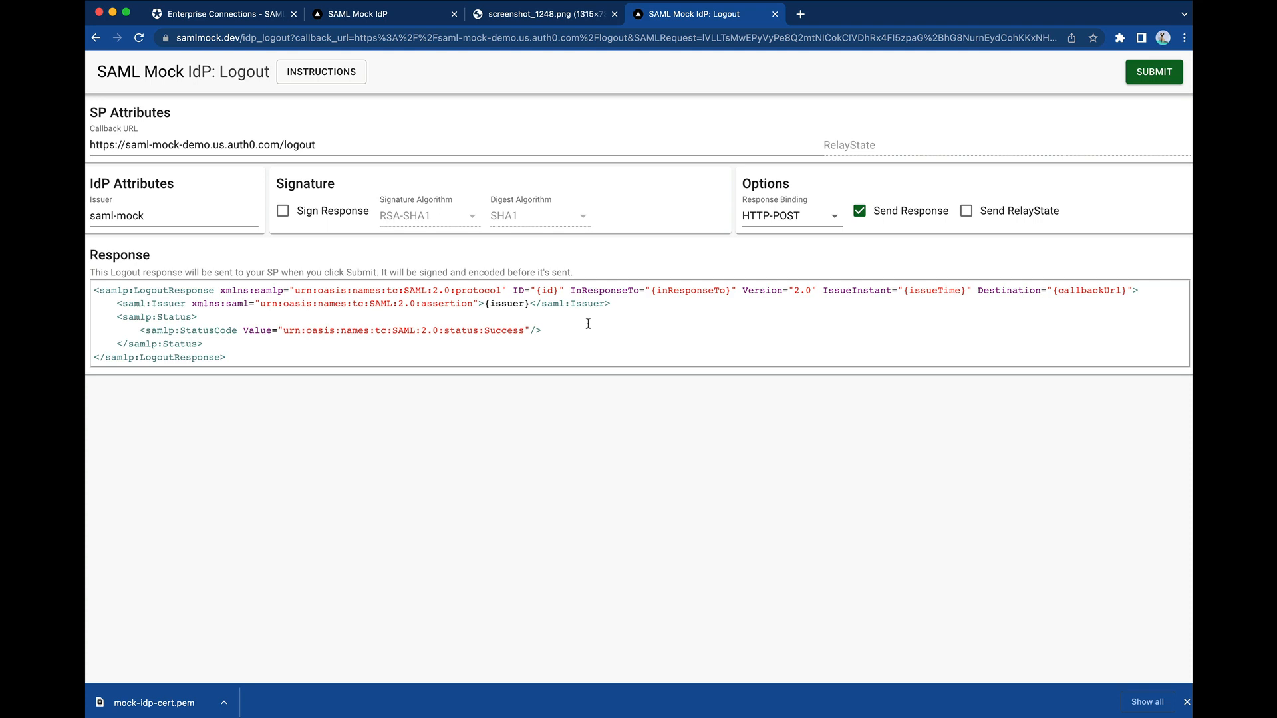
pyautogui.moveTo(423, 267)
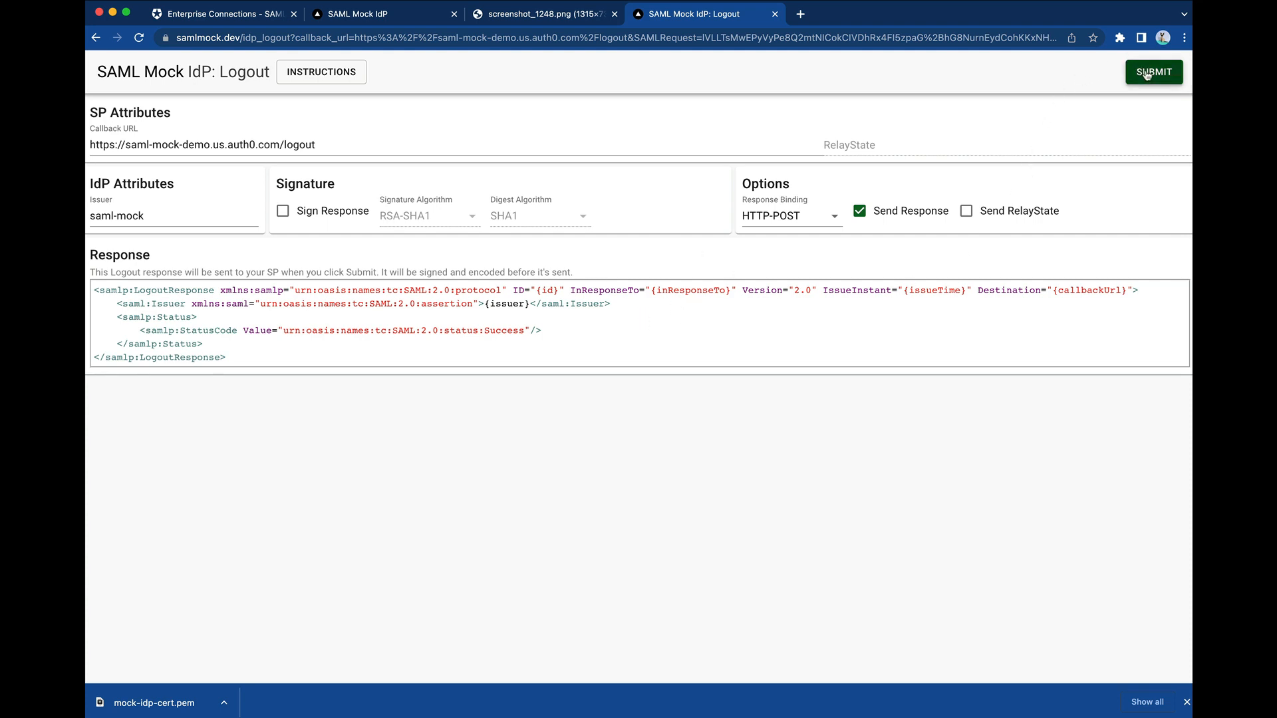
# Submit the mock IdP logout response, returning to the logged-out SAML Mock Demo page
pyautogui.click(1153, 72)
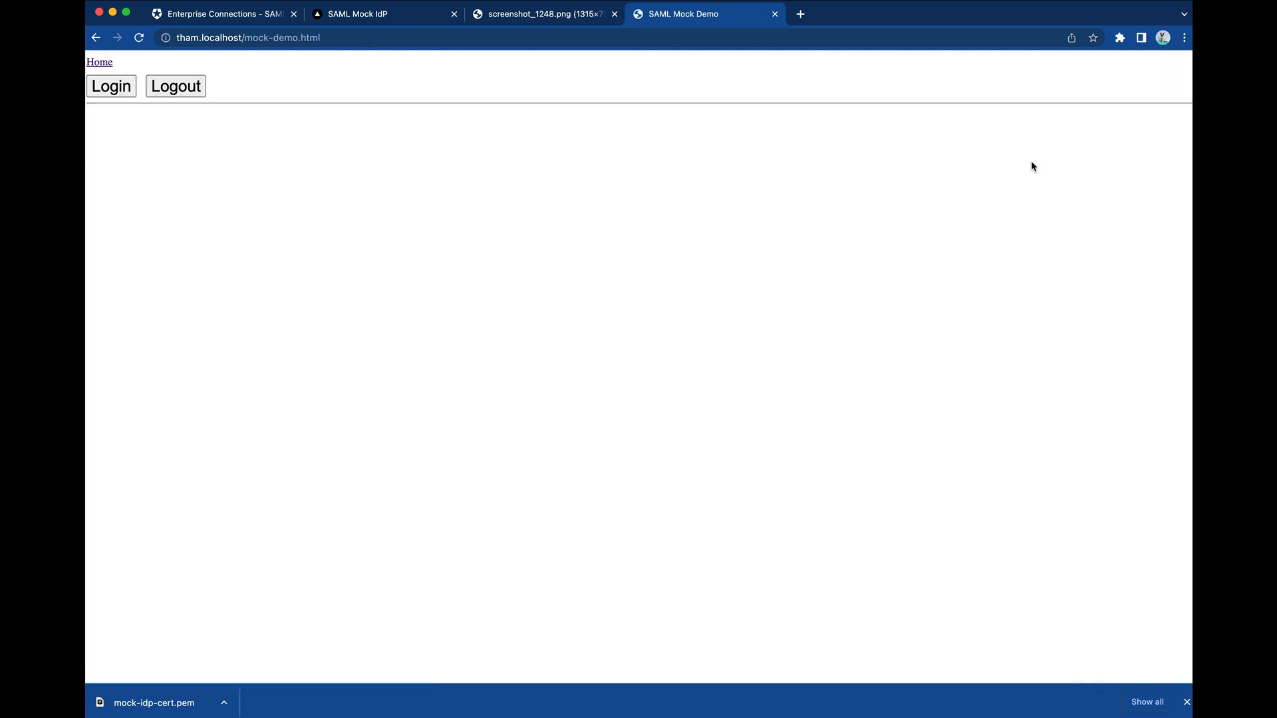
pyautogui.moveTo(611, 181)
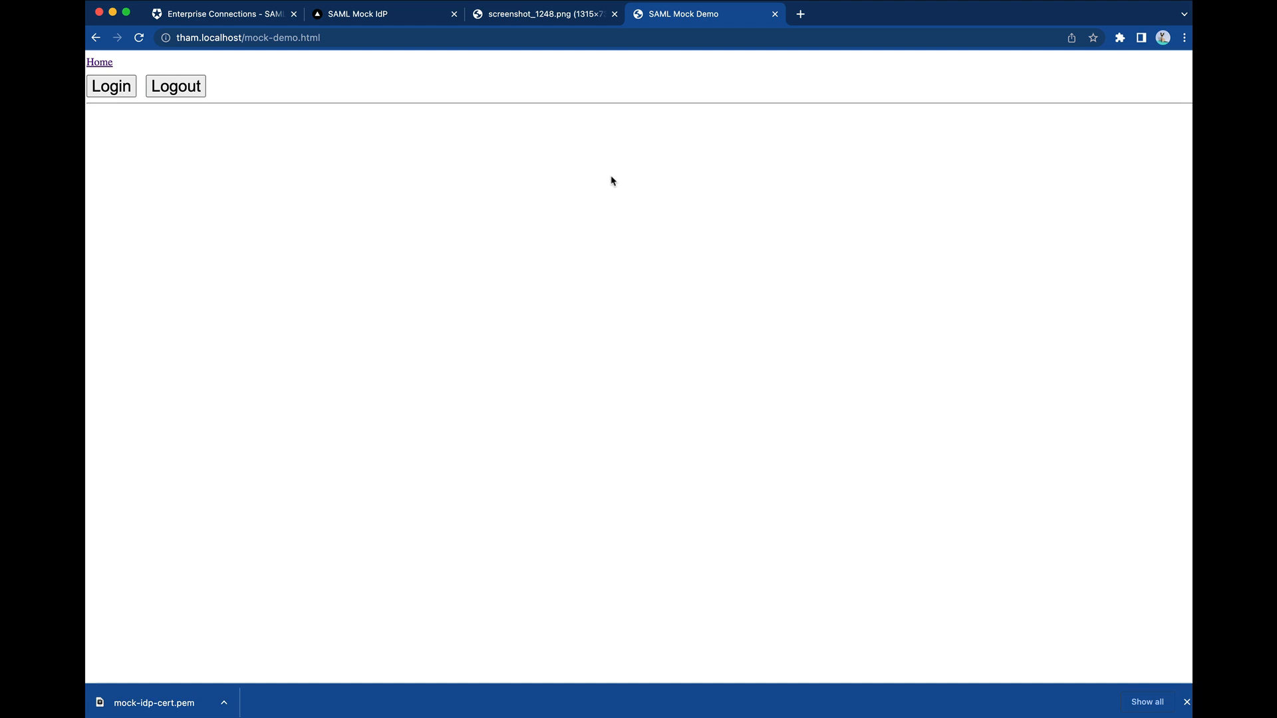
pyautogui.moveTo(192, 134)
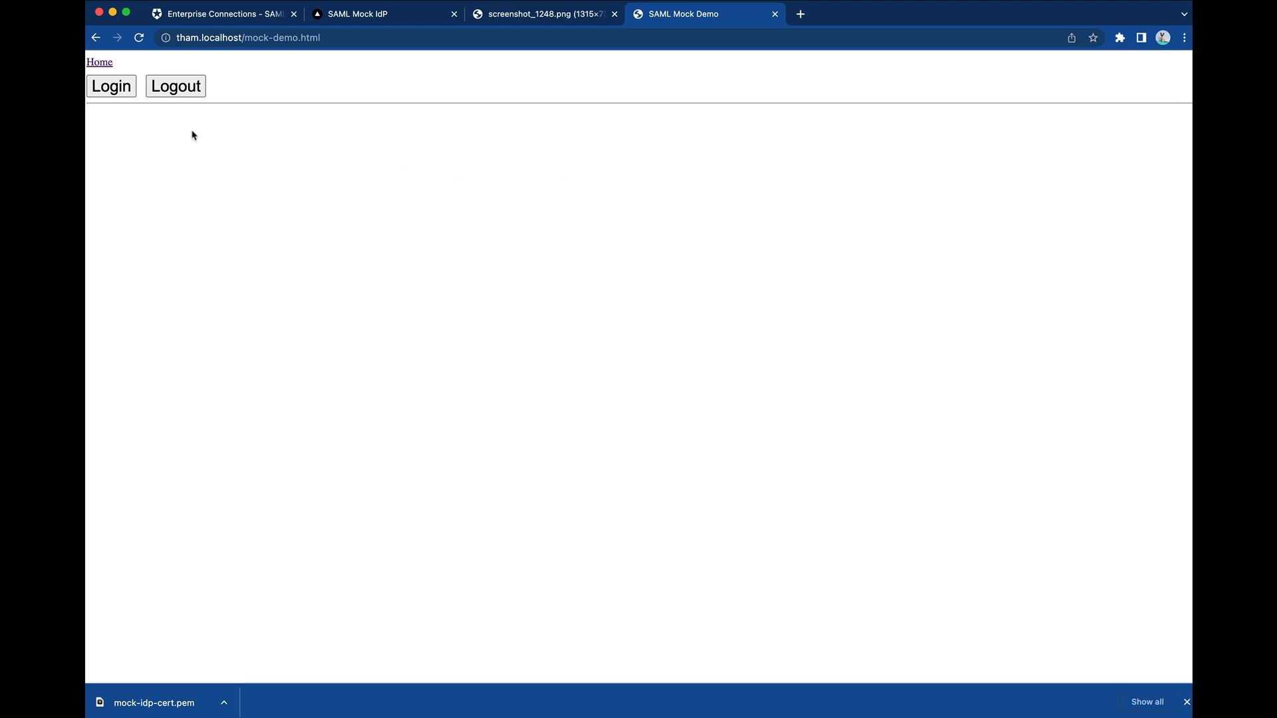
# Start a fresh demo login and continue with the SAML connection to the mock IdP form
pyautogui.click(111, 85)
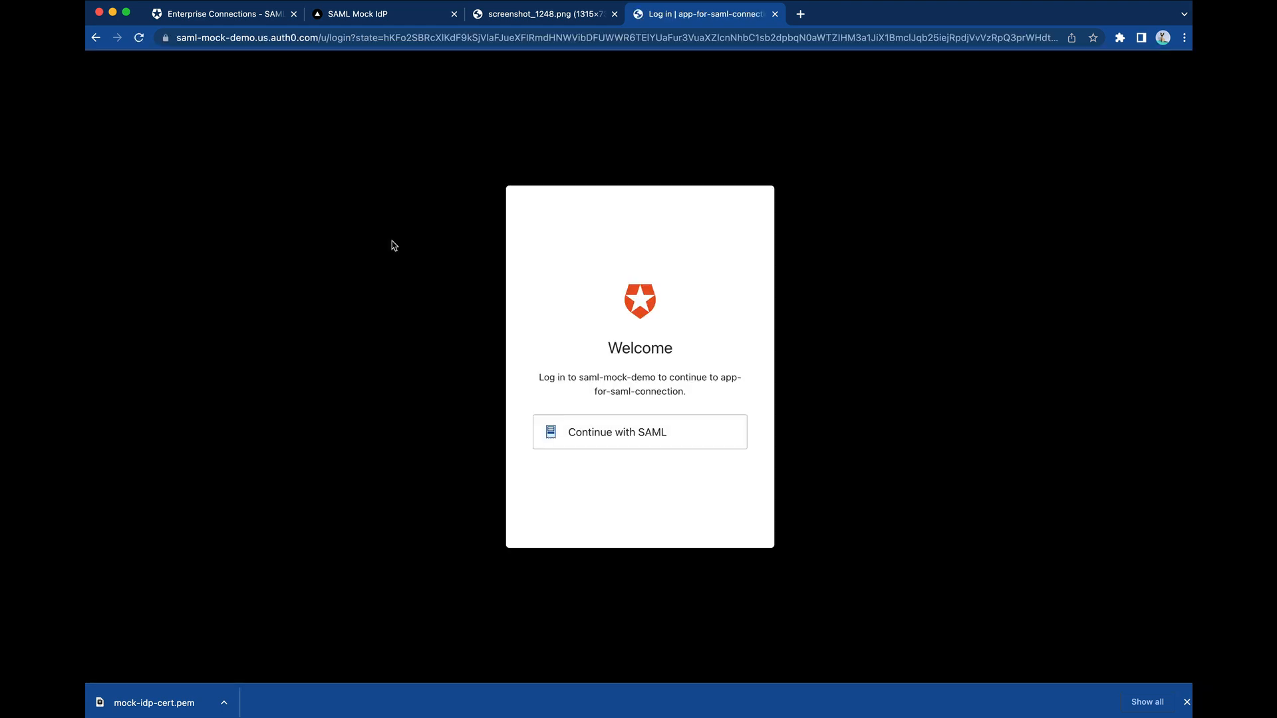
pyautogui.click(640, 431)
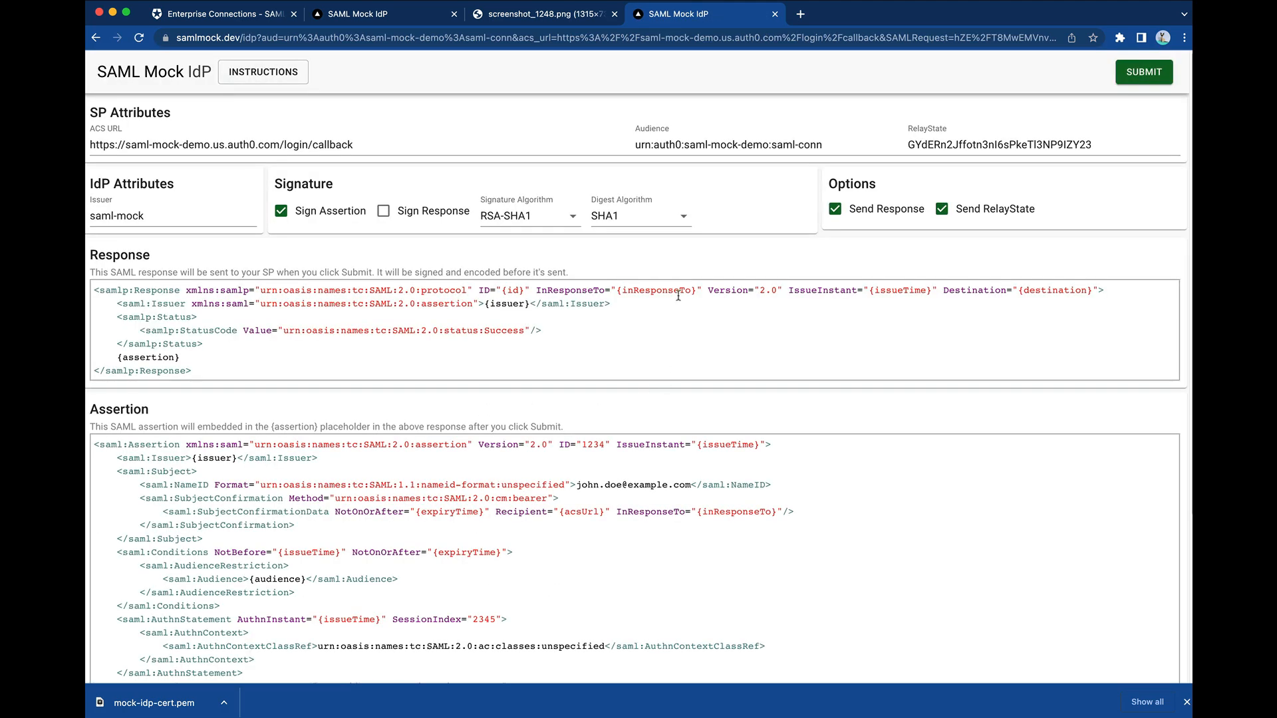
pyautogui.moveTo(638, 367)
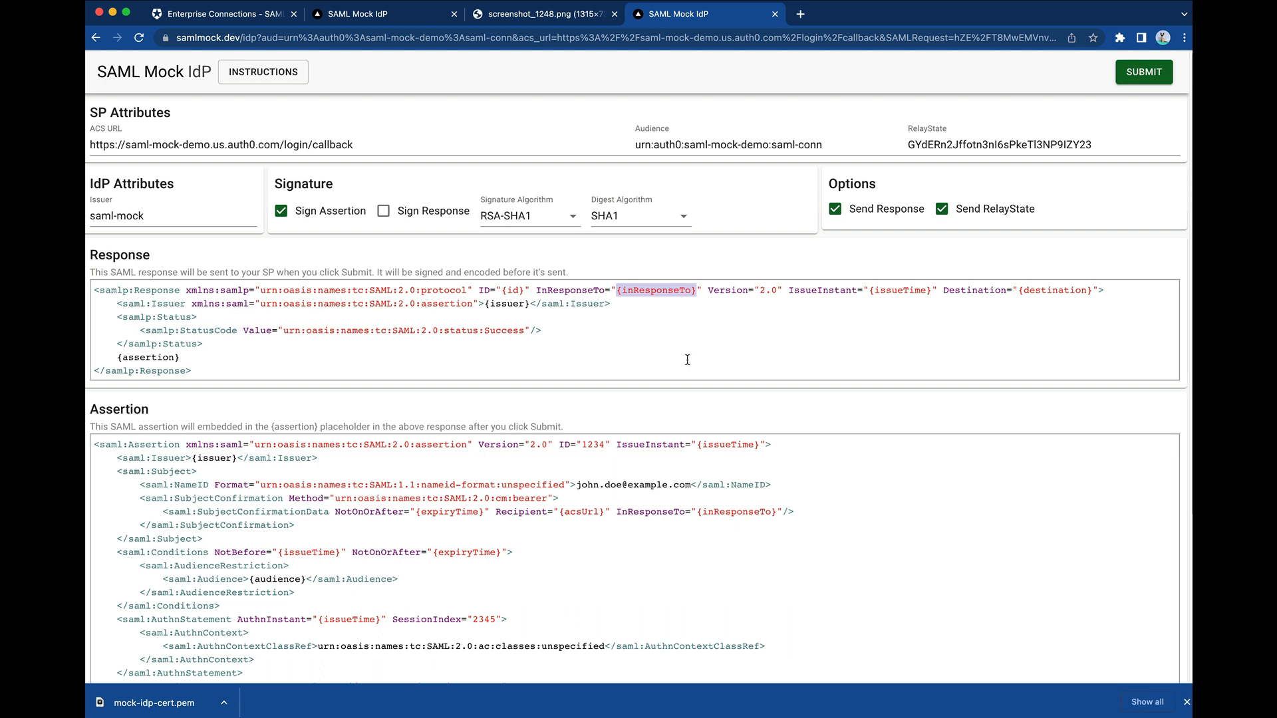
# Replace the {inResponseTo} placeholder in the Response XML with 'abcd'
pyautogui.write('abcd')
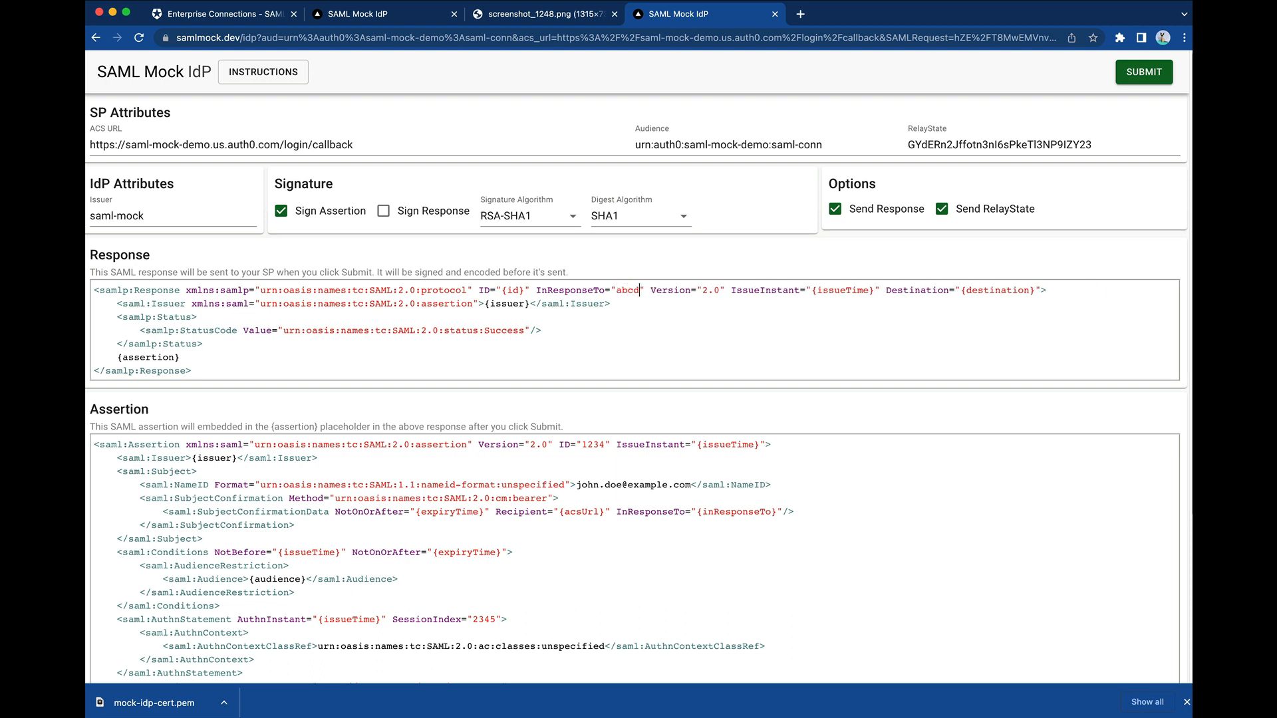